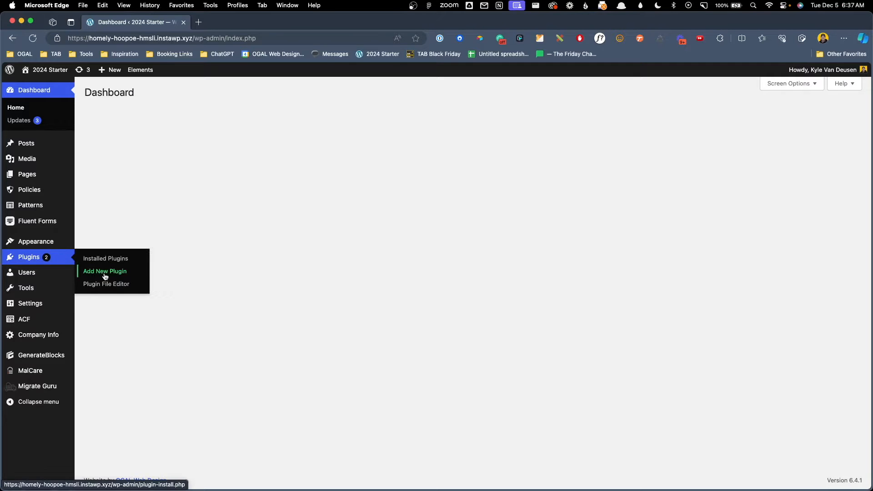
- Install and activate the Image Gallery Block plugin from Add New Plugin
{"action": "left_click", "coordinate": [104, 271]}
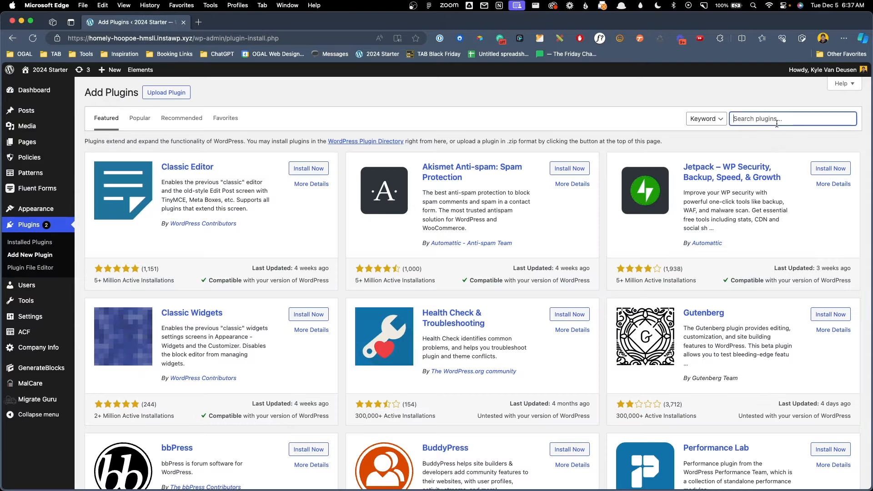
{"action": "type", "text": "Image Gallery Block"}
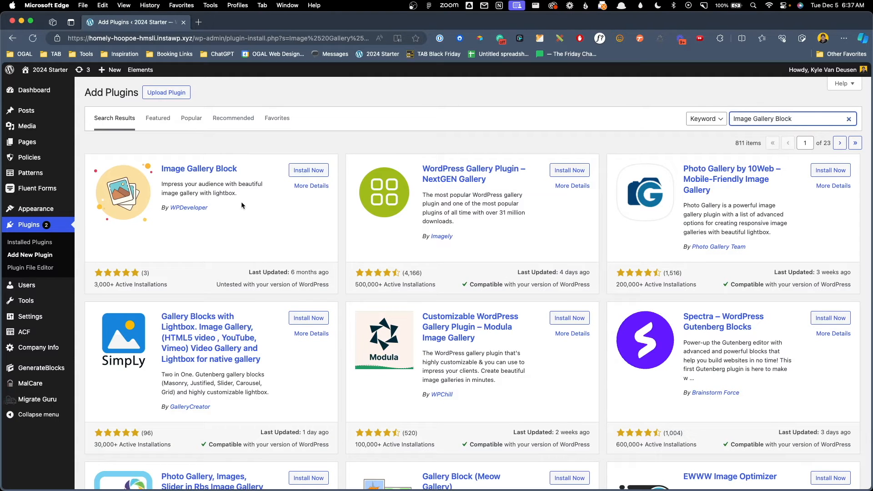
{"action": "mouse_move", "coordinate": [251, 206]}
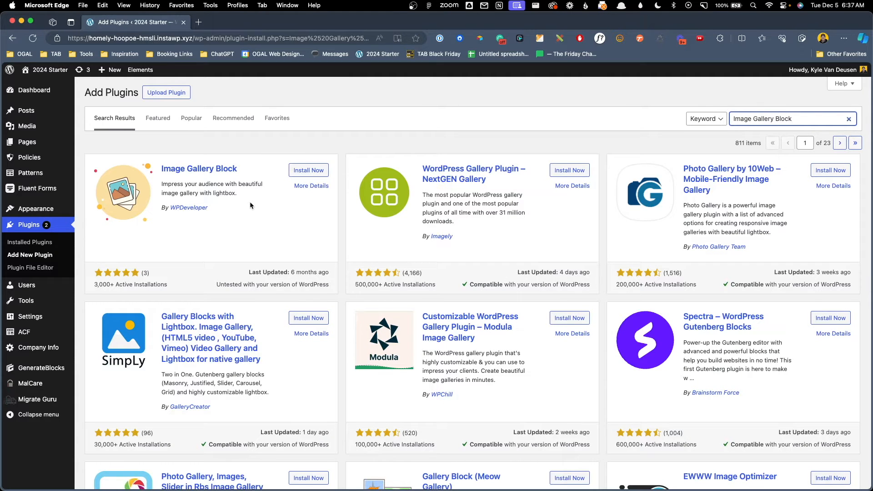
{"action": "mouse_move", "coordinate": [171, 216]}
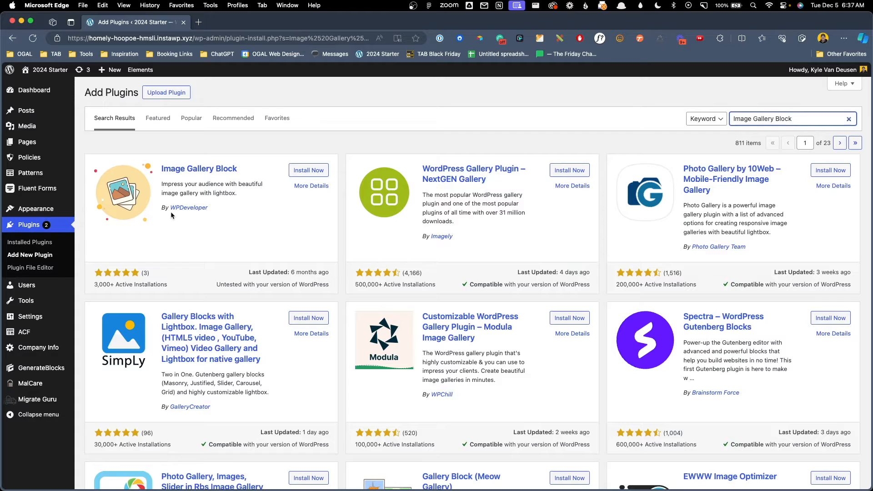
{"action": "mouse_move", "coordinate": [216, 227]}
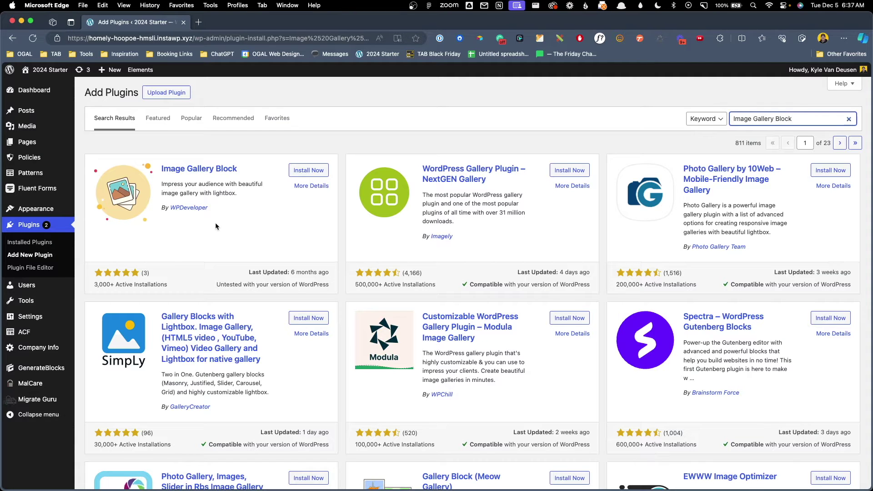
{"action": "mouse_move", "coordinate": [276, 261]}
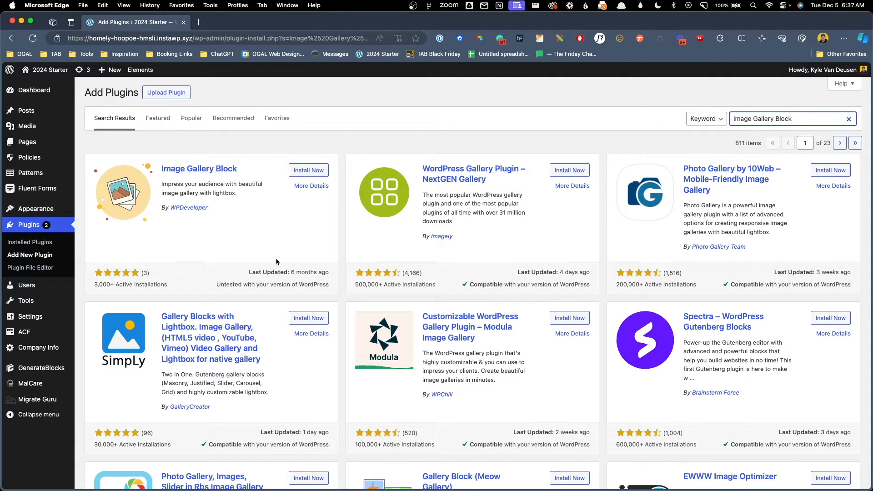
{"action": "mouse_move", "coordinate": [140, 295]}
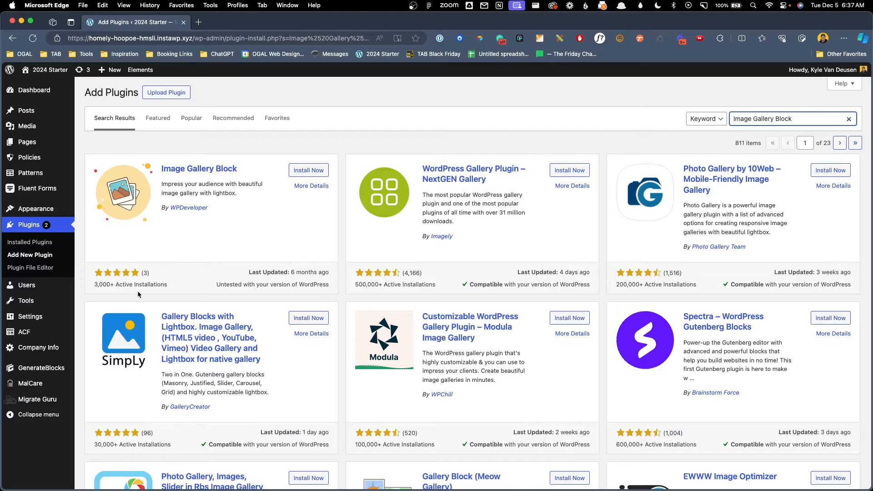
{"action": "mouse_move", "coordinate": [256, 247]}
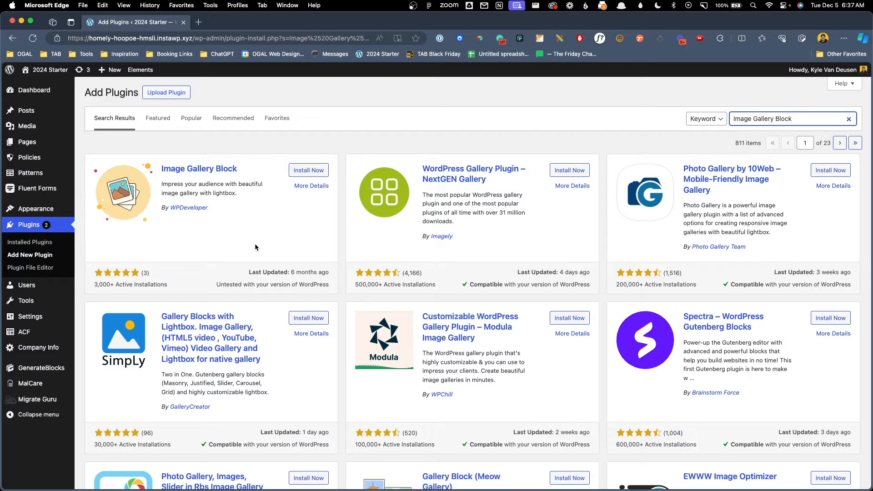
{"action": "mouse_move", "coordinate": [258, 244]}
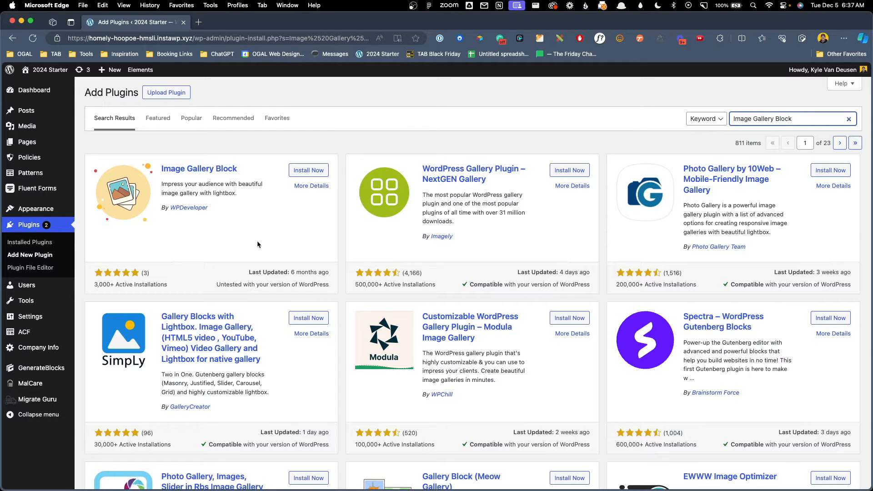
{"action": "left_click", "coordinate": [308, 170]}
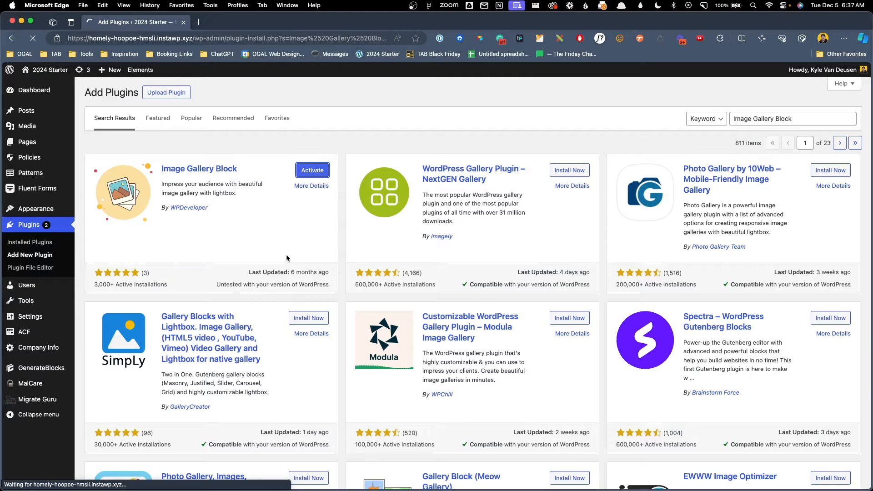
{"action": "left_click", "coordinate": [312, 170]}
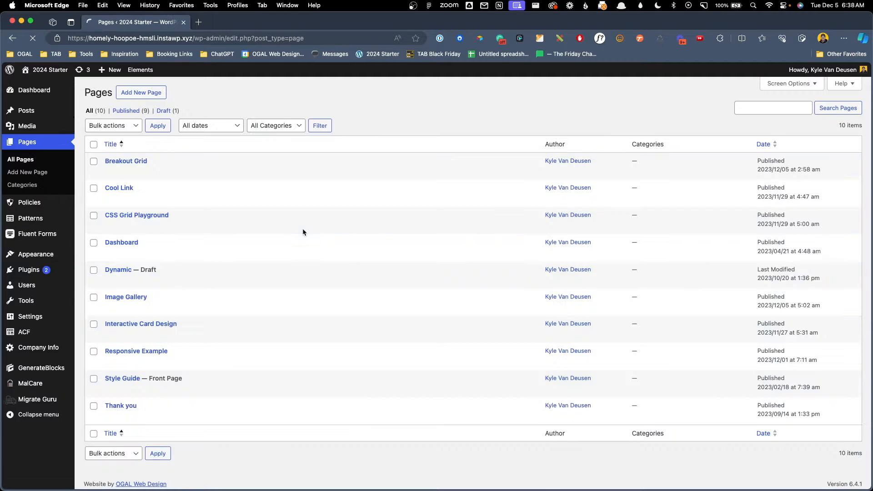
{"action": "mouse_move", "coordinate": [125, 297]}
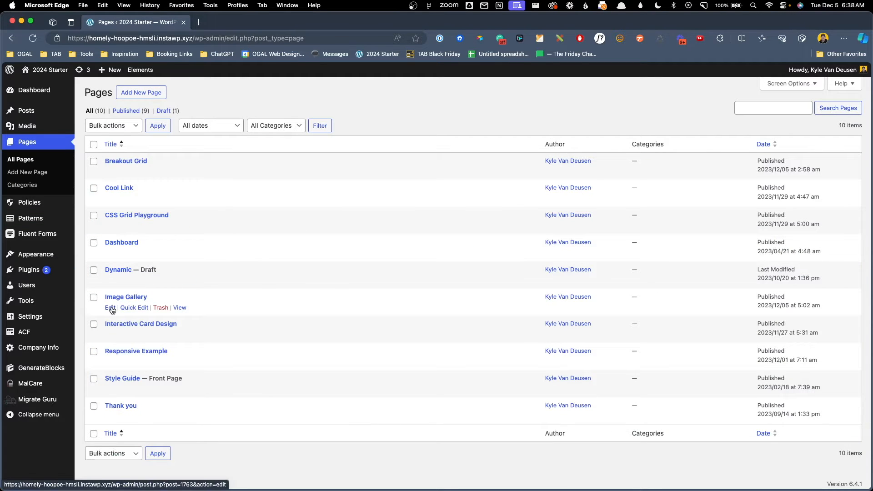
- Insert an Image Gallery block into the empty inner container of the Image Gallery page
{"action": "left_click", "coordinate": [110, 307]}
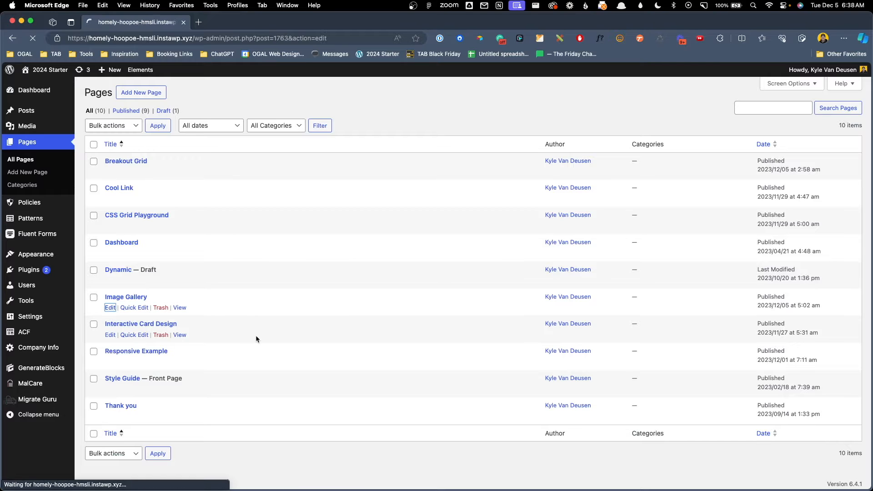
{"action": "left_click", "coordinate": [110, 308]}
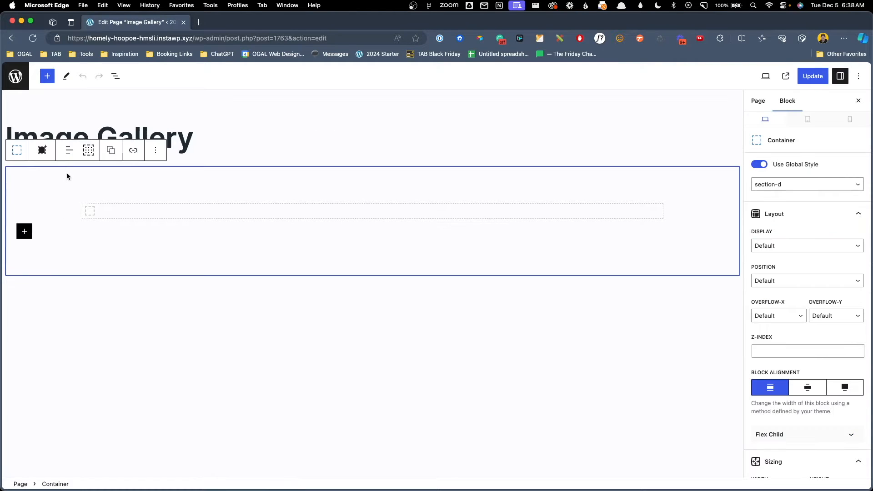
{"action": "left_click", "coordinate": [116, 76]}
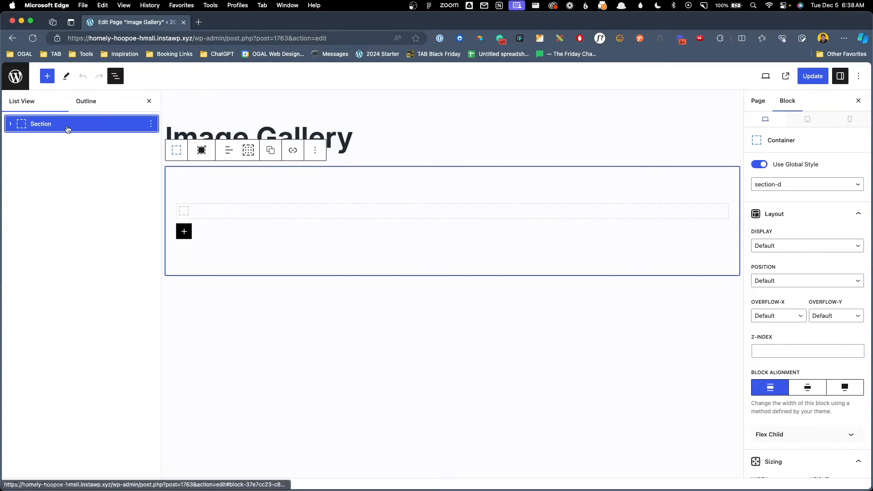
{"action": "left_click", "coordinate": [184, 211]}
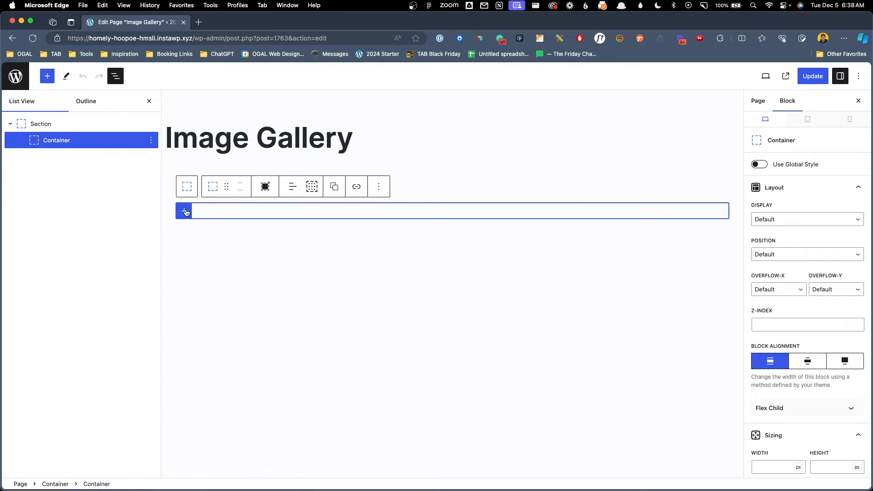
{"action": "type", "text": "ima"}
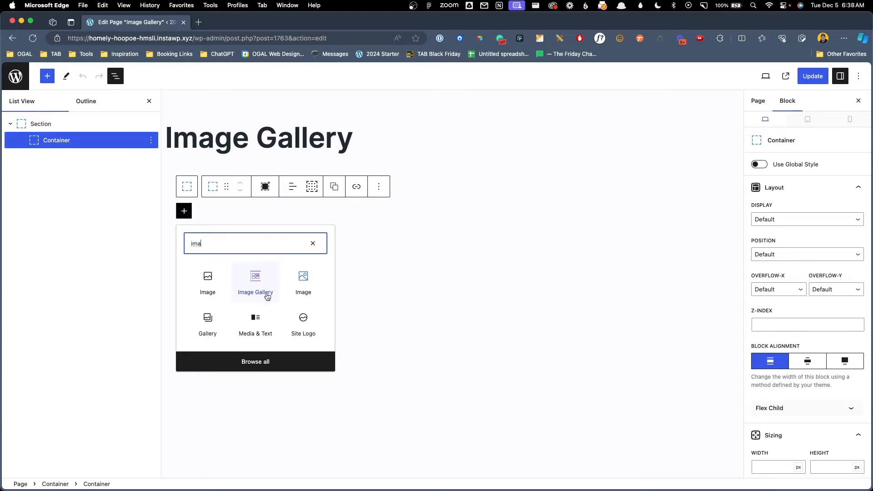
{"action": "left_click", "coordinate": [254, 282]}
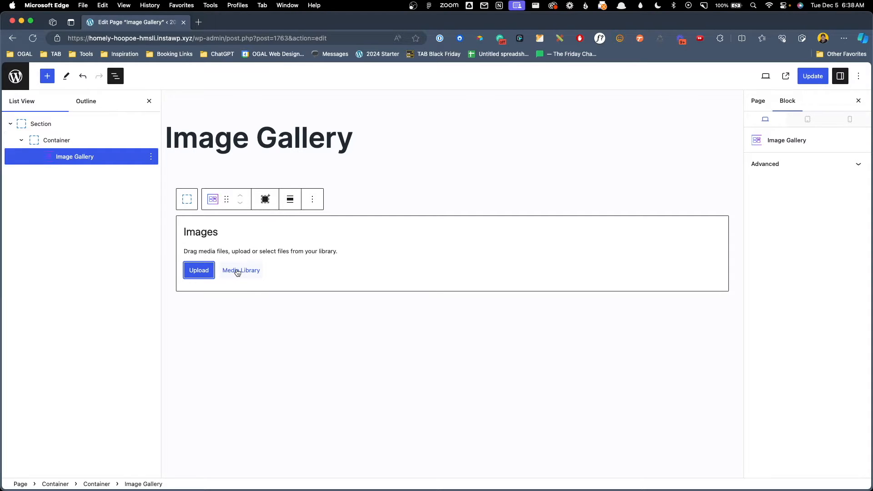
- Create a new gallery from the 32 family photos selected in the media library
{"action": "left_click", "coordinate": [242, 270]}
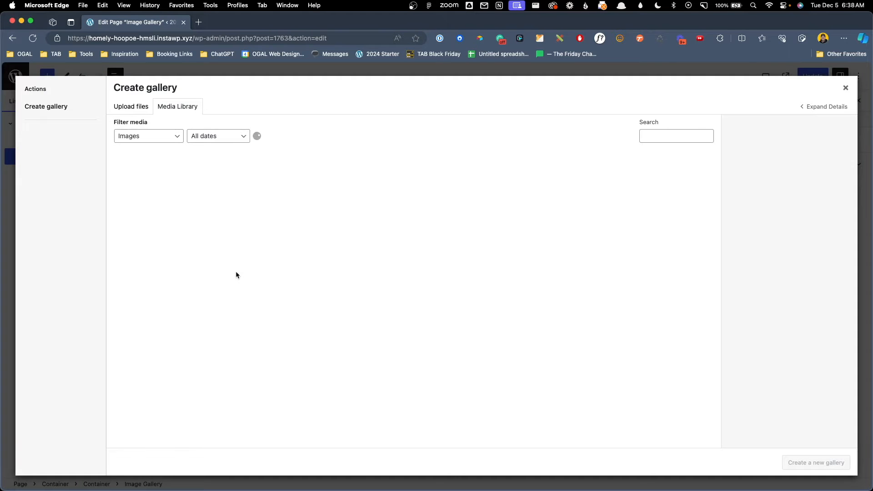
{"action": "left_click", "coordinate": [144, 182]}
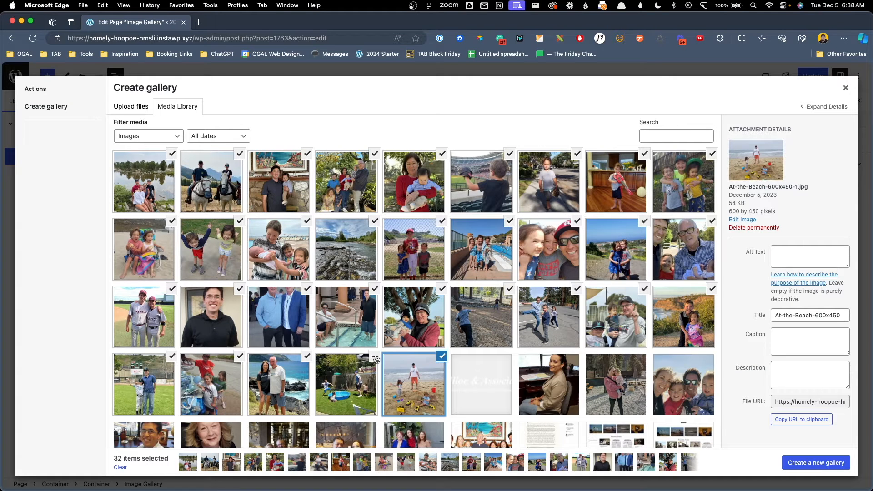
{"action": "mouse_move", "coordinate": [811, 467]}
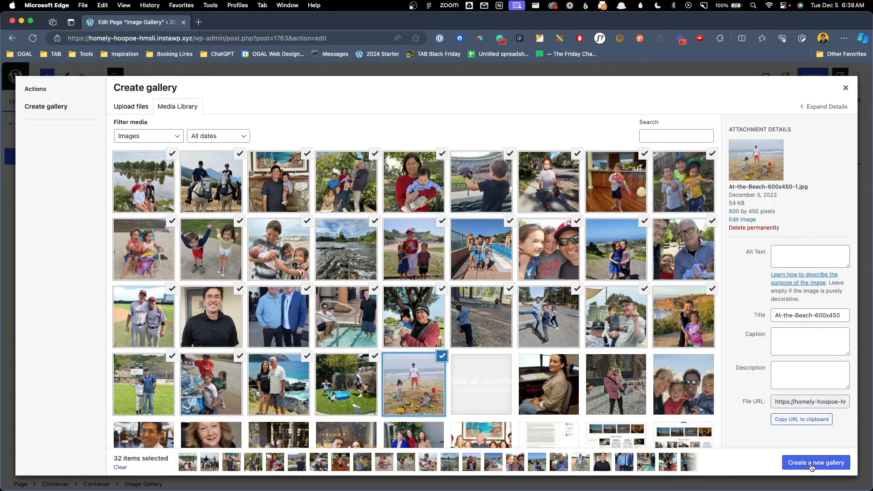
{"action": "left_click", "coordinate": [816, 462]}
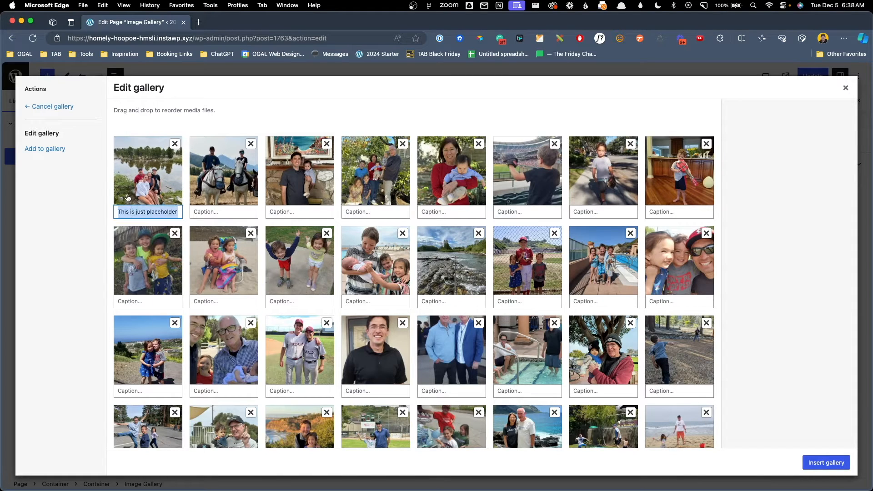
{"action": "mouse_move", "coordinate": [148, 188]}
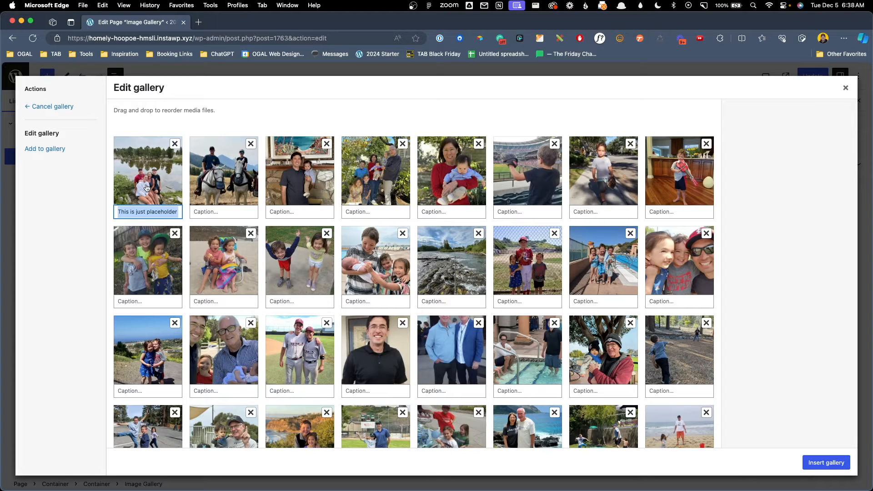
{"action": "mouse_move", "coordinate": [774, 433]}
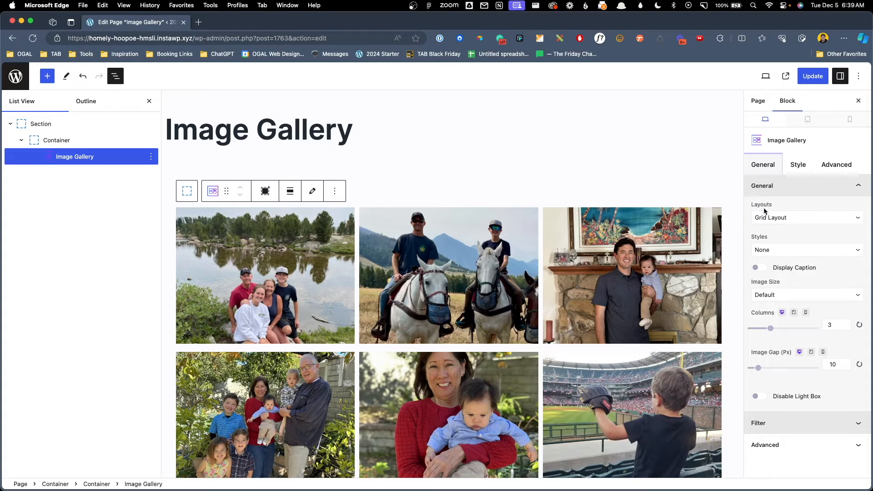
{"action": "mouse_move", "coordinate": [770, 220]}
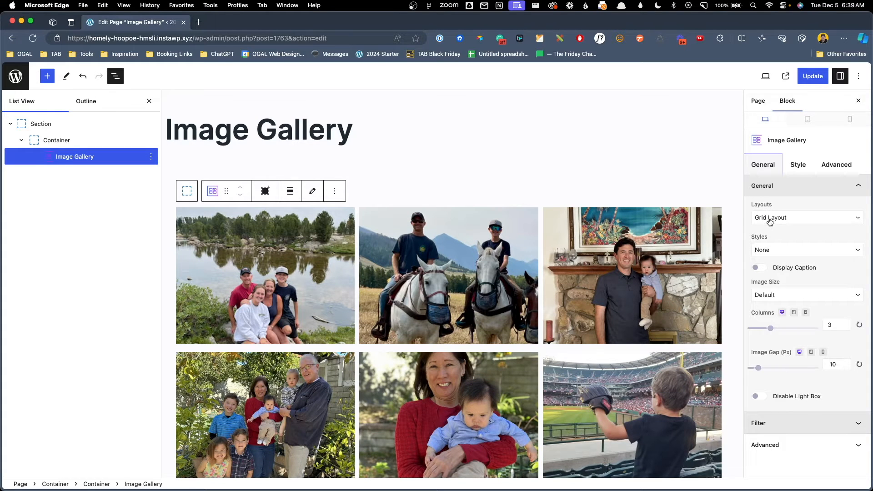
- Use a masonry layout with no image style, default size and captions shown on hover
{"action": "scroll", "scroll_direction": "down", "scroll_amount": 3}
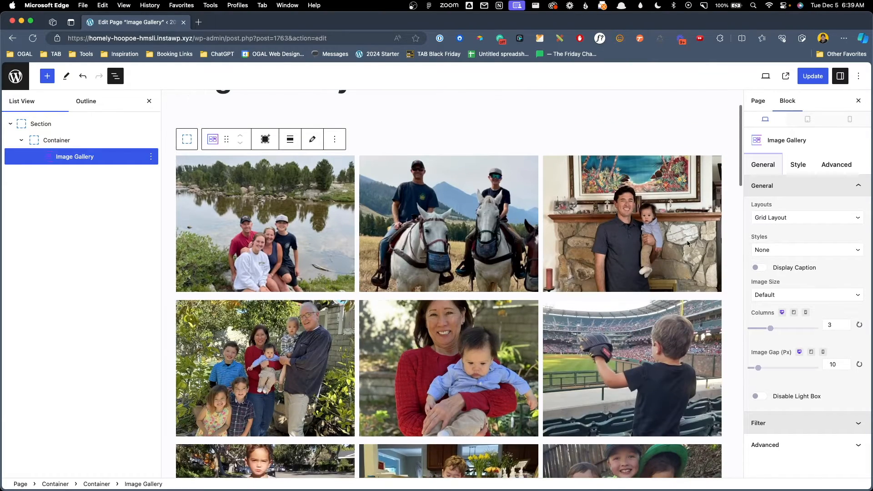
{"action": "left_click", "coordinate": [807, 218]}
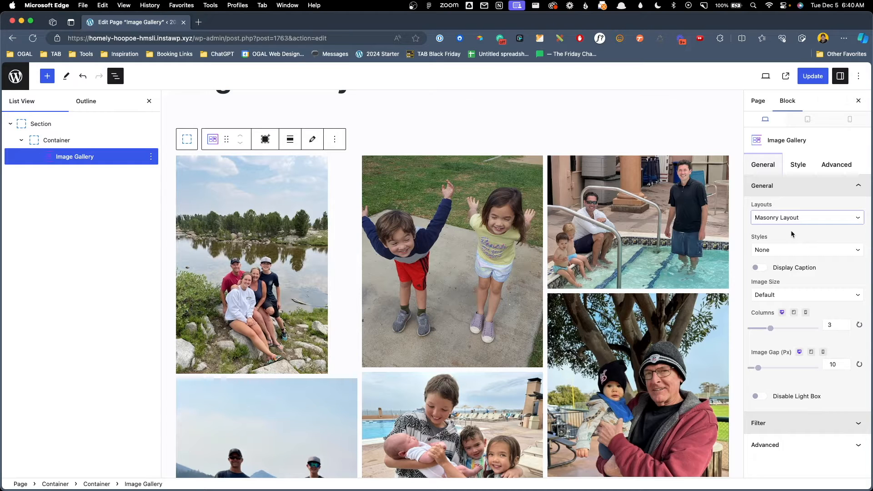
{"action": "left_click", "coordinate": [807, 249]}
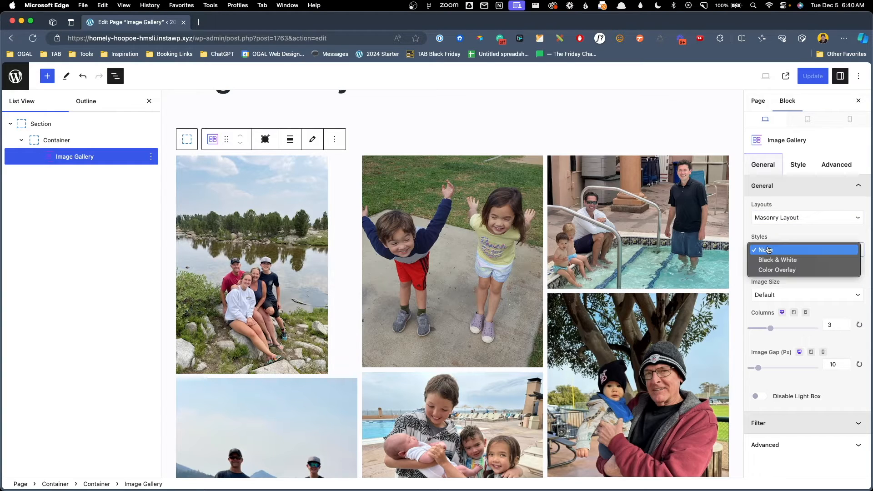
{"action": "left_click", "coordinate": [766, 249]}
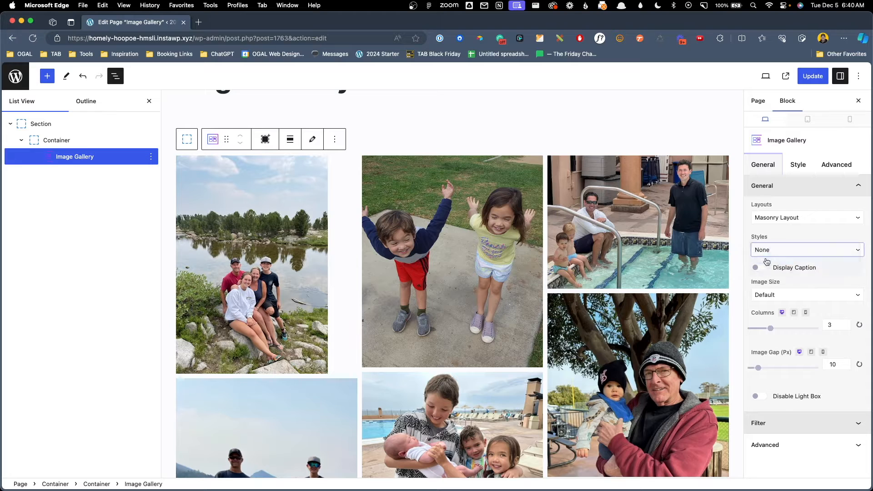
{"action": "left_click", "coordinate": [807, 249]}
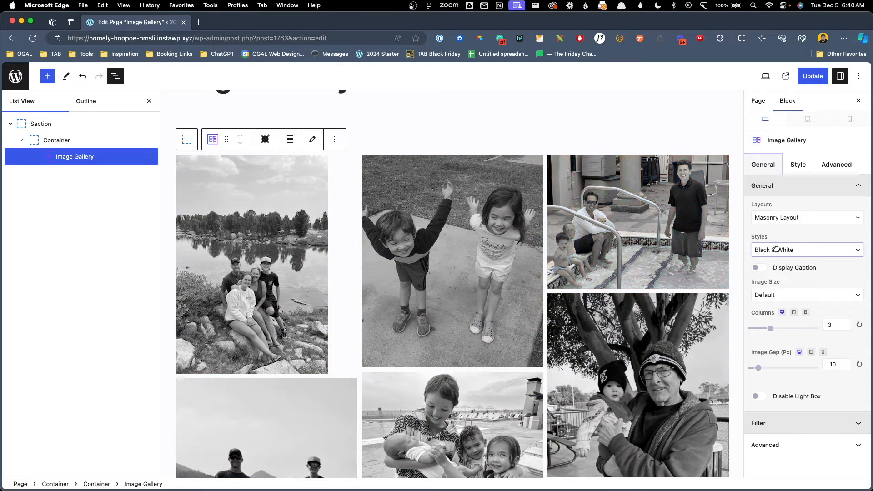
{"action": "left_click", "coordinate": [808, 249]}
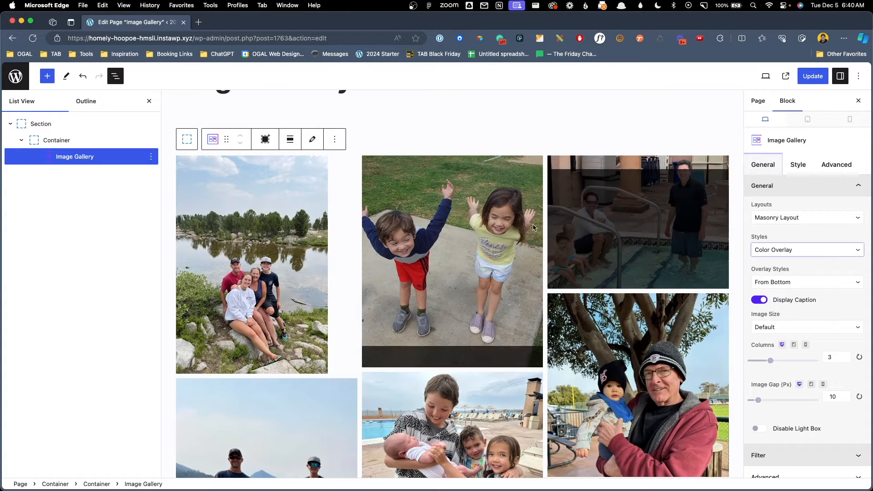
{"action": "left_click", "coordinate": [808, 249]}
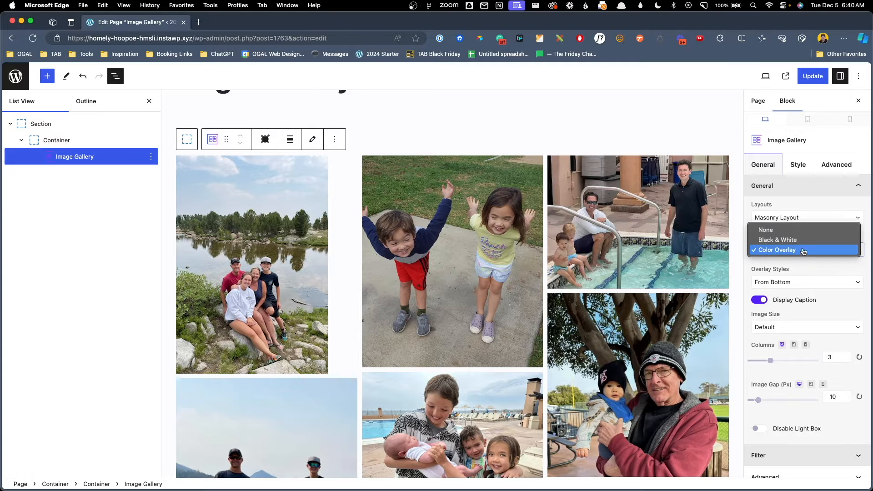
{"action": "left_click", "coordinate": [765, 229]}
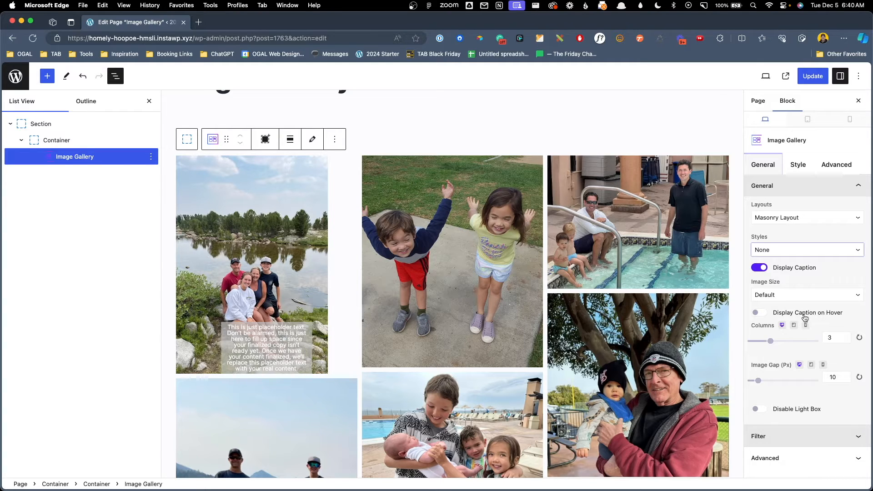
{"action": "mouse_move", "coordinate": [780, 285]}
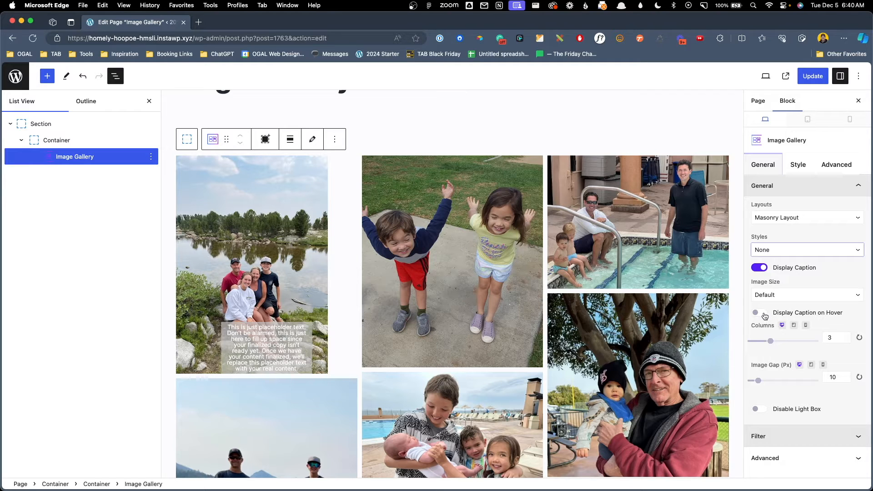
{"action": "left_click", "coordinate": [759, 313]}
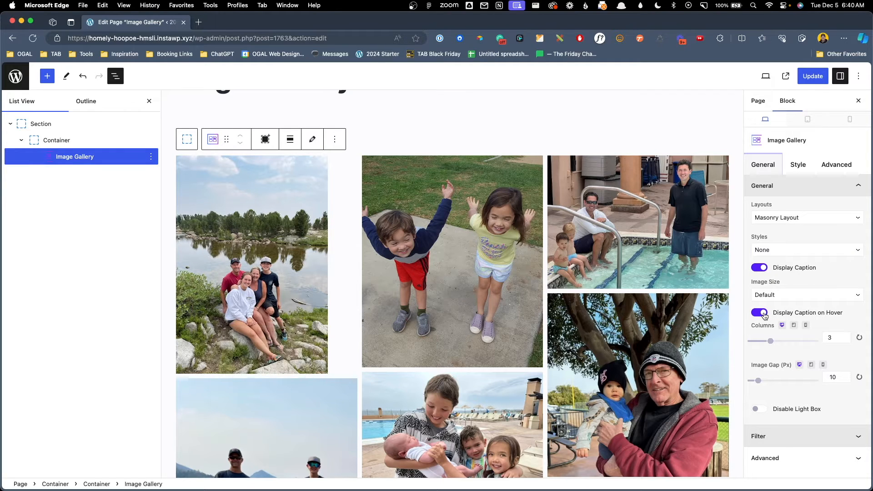
{"action": "mouse_move", "coordinate": [414, 318]}
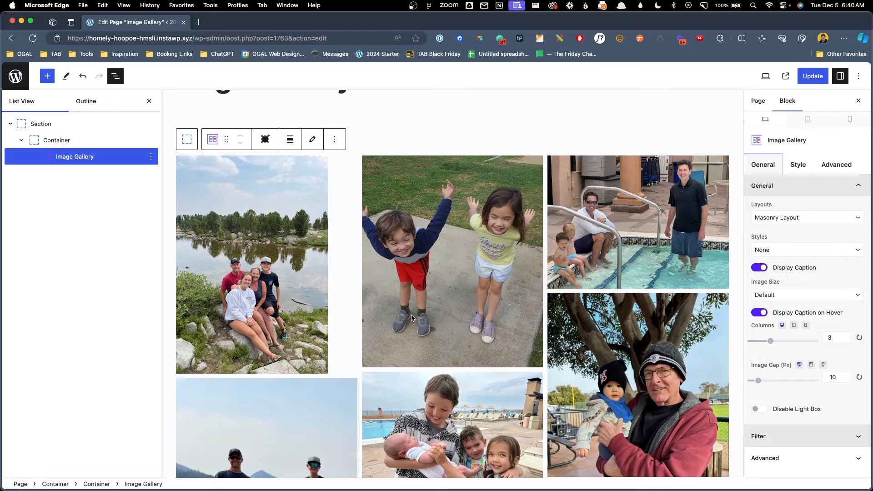
{"action": "mouse_move", "coordinate": [328, 303]}
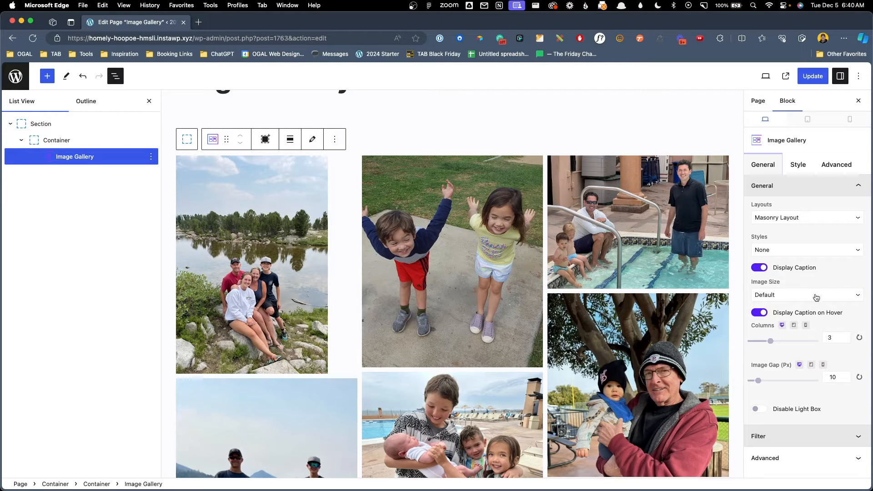
{"action": "left_click", "coordinate": [808, 295]}
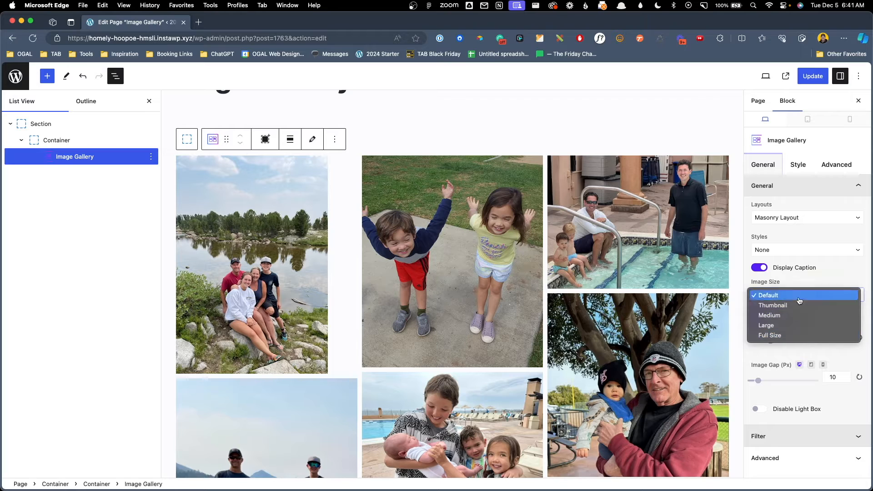
{"action": "left_click", "coordinate": [768, 295]}
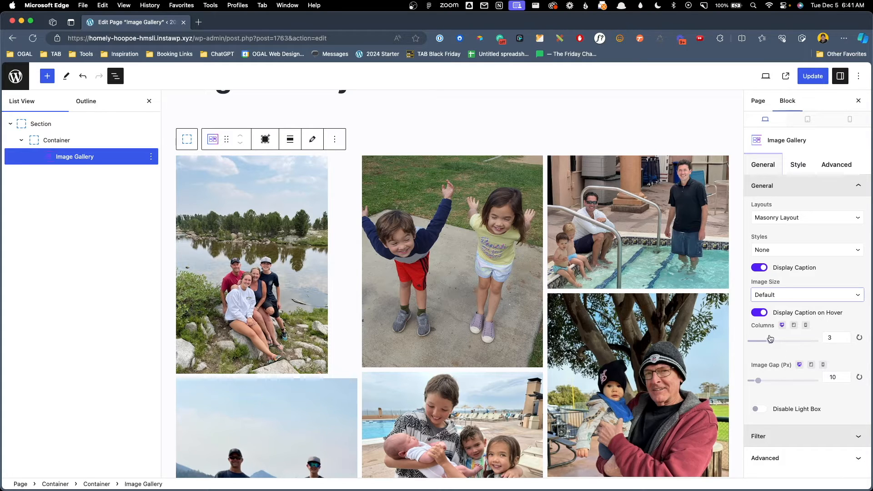
- Set the gallery to four columns with a 12 px image gap
{"action": "left_click_drag", "start_coordinate": [771, 340], "coordinate": [819, 340]}
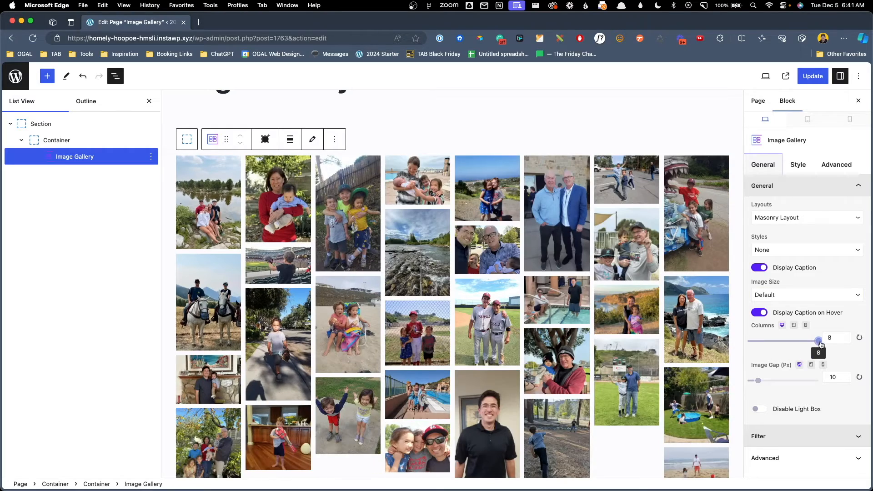
{"action": "left_click_drag", "start_coordinate": [819, 340], "coordinate": [771, 341]}
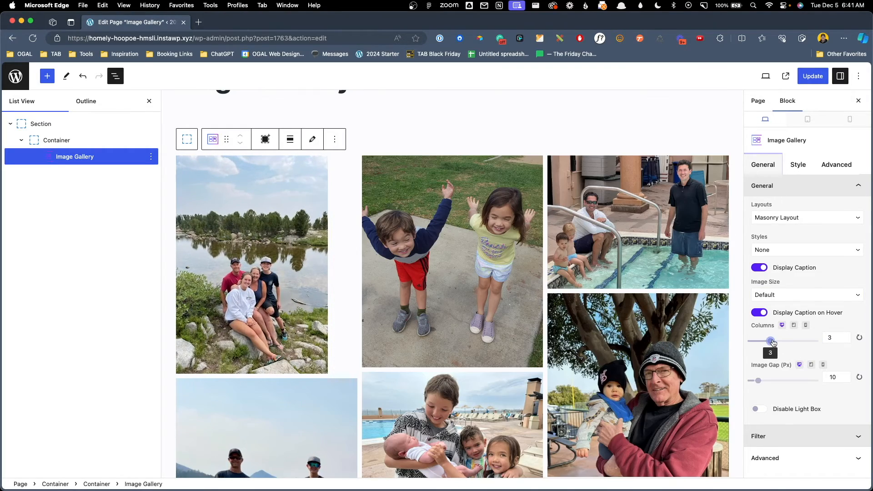
{"action": "left_click_drag", "start_coordinate": [771, 341], "coordinate": [779, 341]}
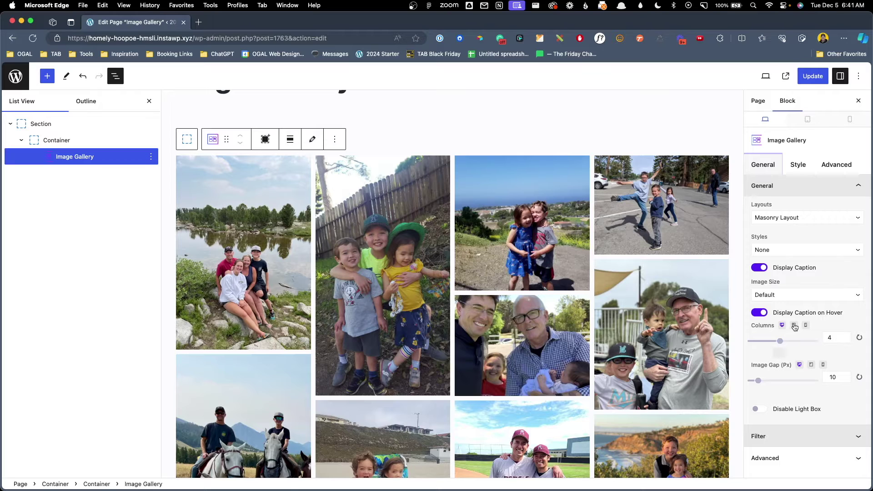
{"action": "left_click_drag", "start_coordinate": [780, 341], "coordinate": [772, 342]}
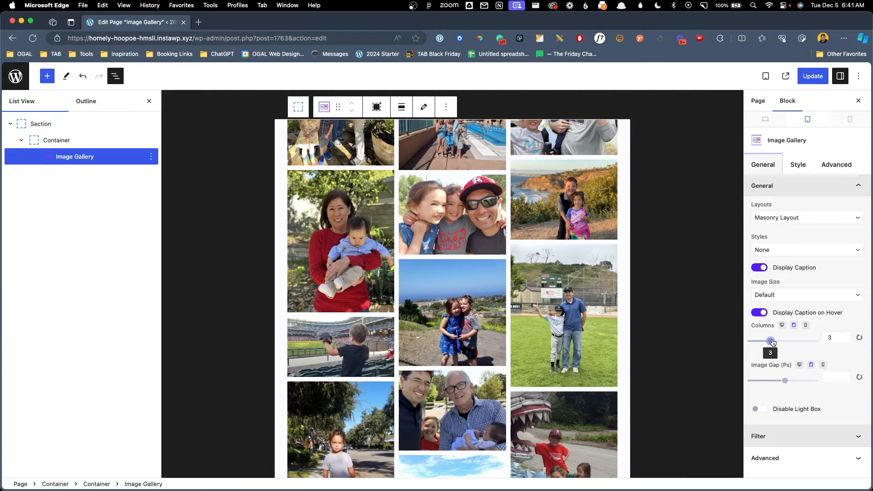
{"action": "left_click_drag", "start_coordinate": [772, 341], "coordinate": [779, 340]}
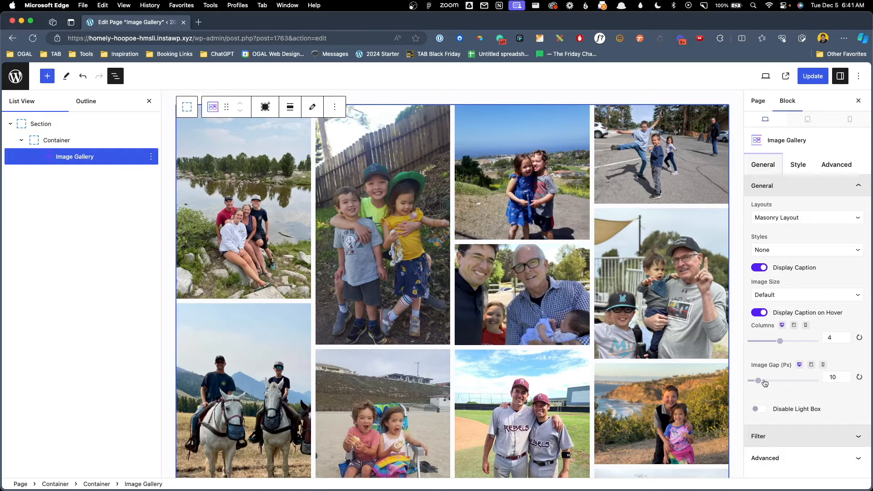
{"action": "left_click_drag", "start_coordinate": [780, 380], "coordinate": [763, 380]}
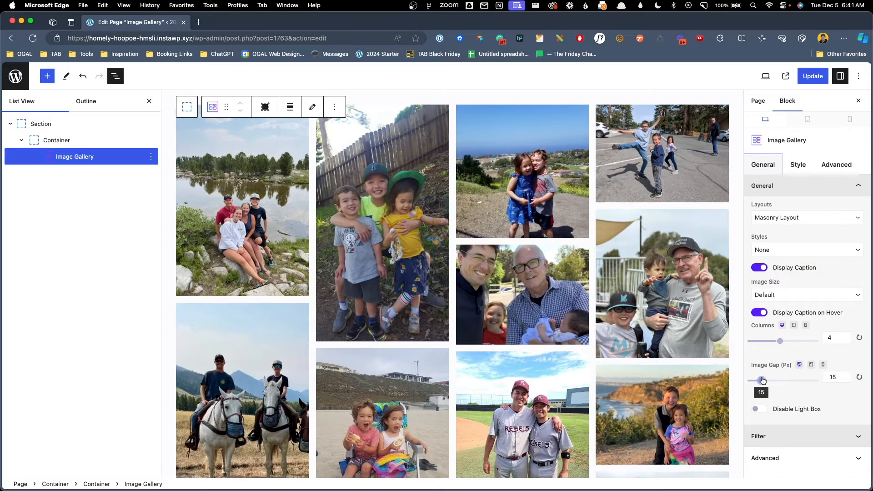
{"action": "left_click_drag", "start_coordinate": [779, 380], "coordinate": [762, 380]}
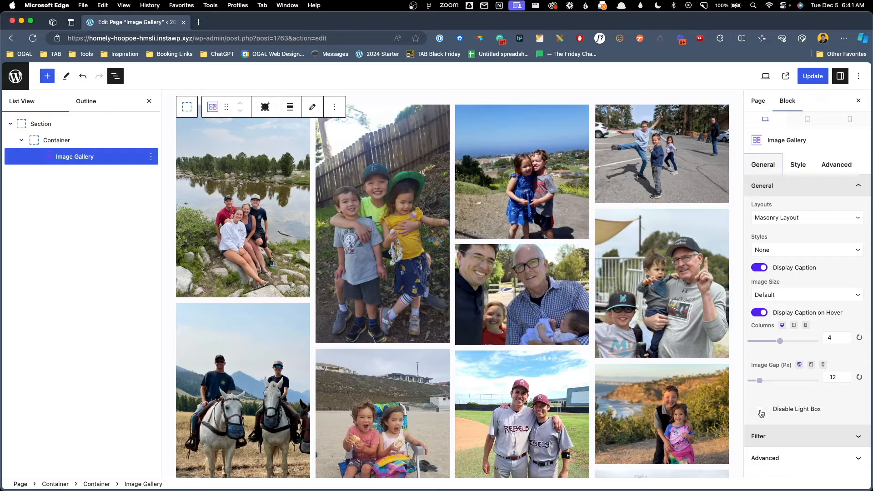
{"action": "left_click", "coordinate": [759, 410]}
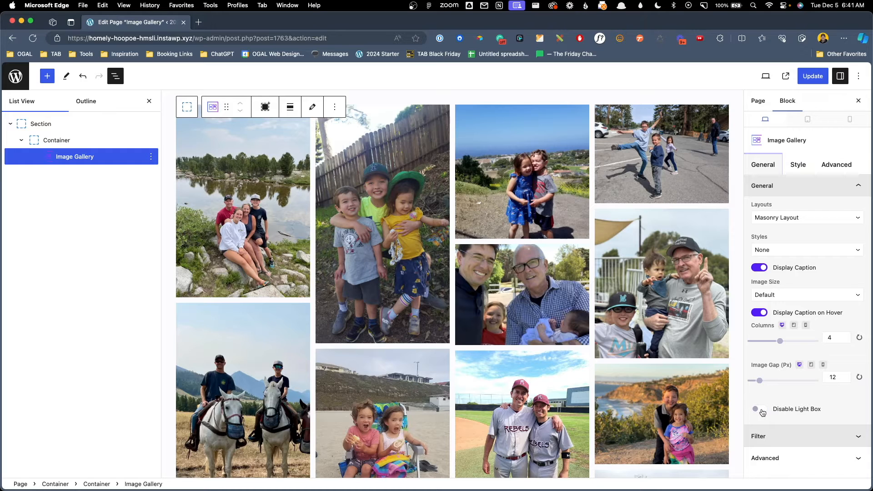
{"action": "mouse_move", "coordinate": [734, 402]}
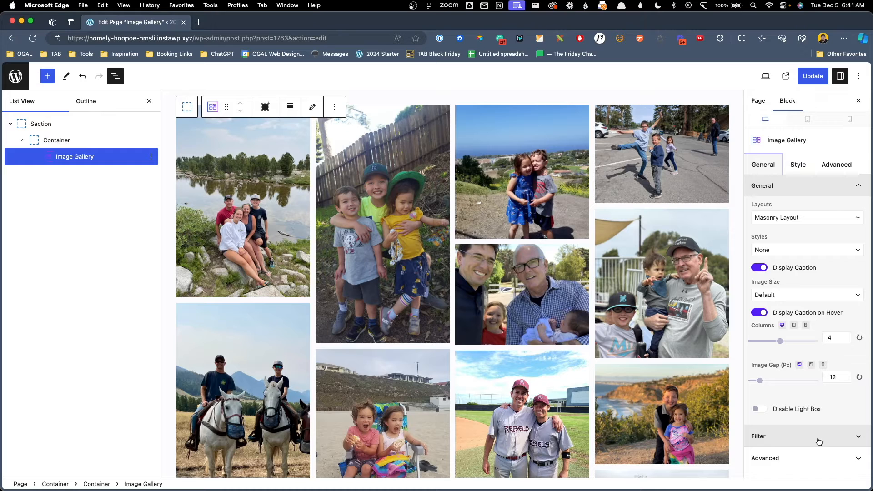
- Enable filtering with items 'Category 1' and 'Category 2' and tag the first photo Category 2
{"action": "left_click", "coordinate": [819, 441]}
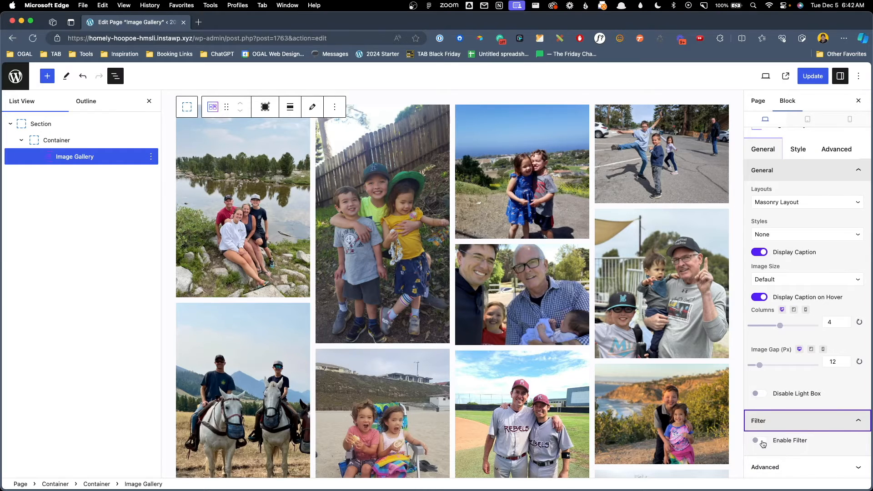
{"action": "left_click", "coordinate": [759, 441]}
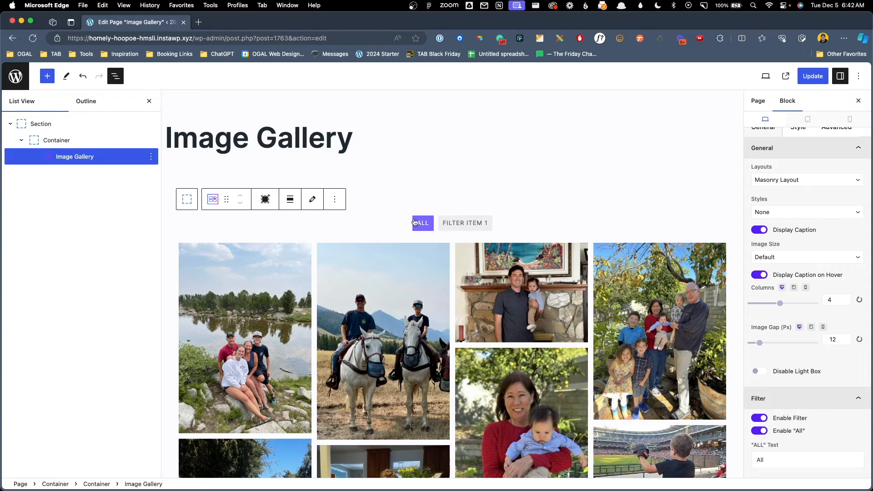
{"action": "mouse_move", "coordinate": [547, 229]}
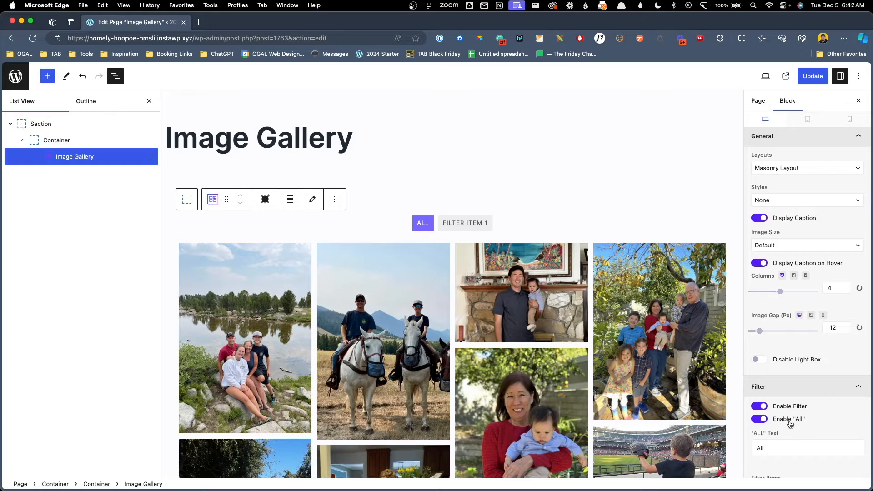
{"action": "scroll", "scroll_direction": "down", "scroll_amount": 3}
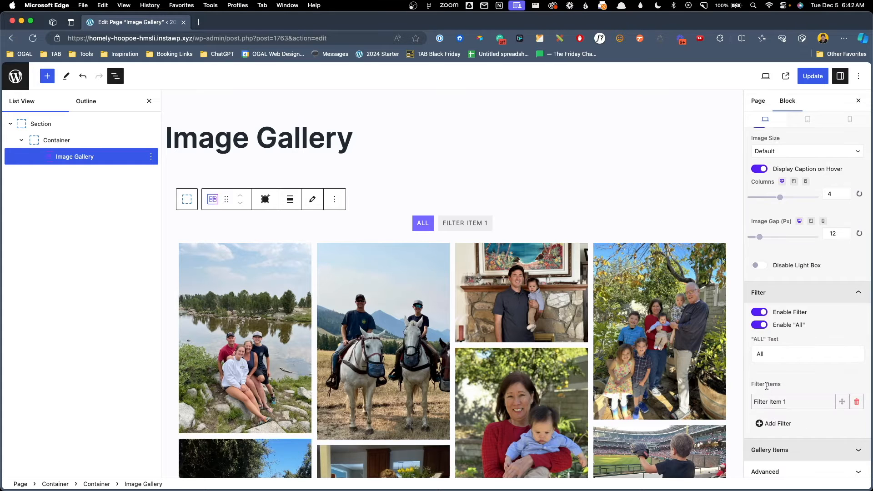
{"action": "left_click", "coordinate": [770, 402]}
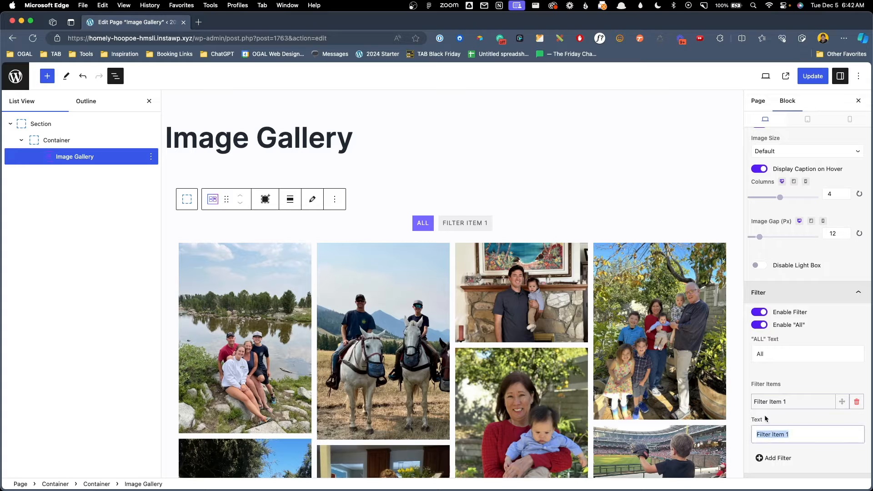
{"action": "type", "text": "Category 1"}
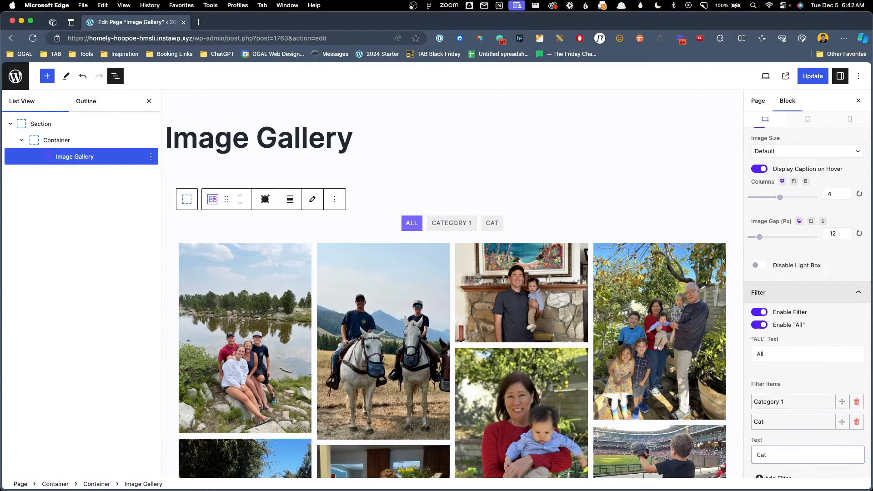
{"action": "type", "text": "Category 2"}
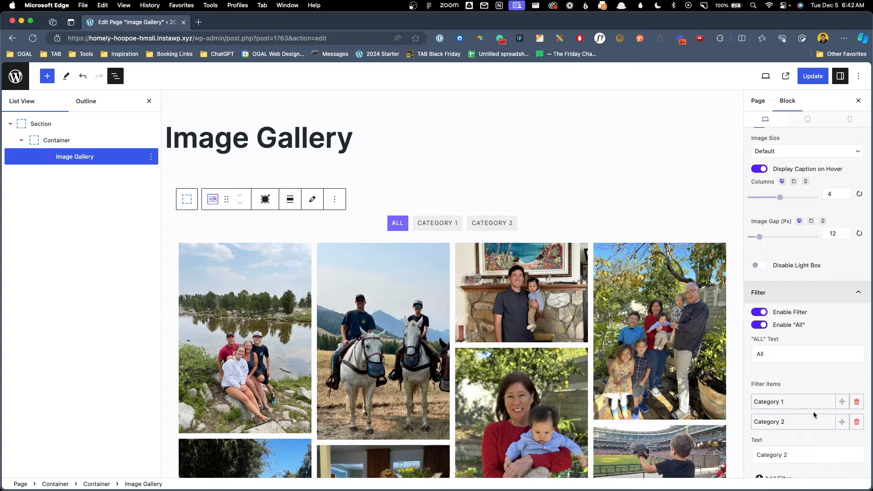
{"action": "scroll", "scroll_direction": "down", "scroll_amount": 3}
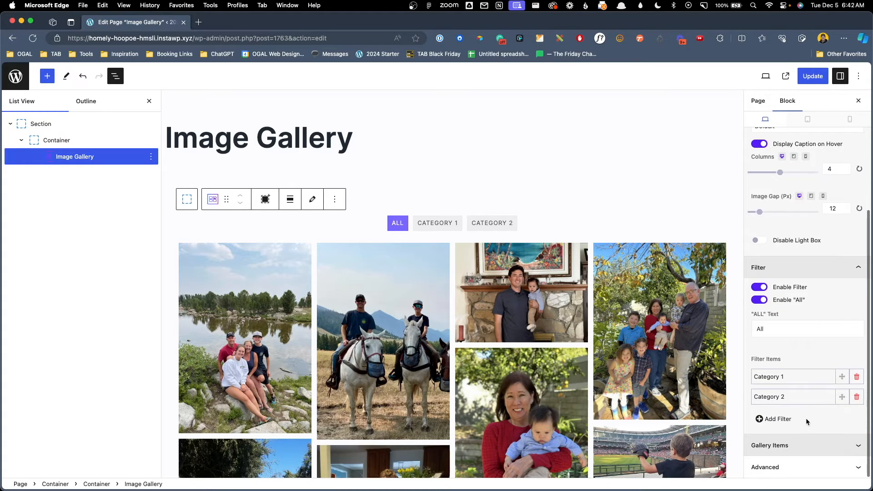
{"action": "left_click", "coordinate": [770, 446]}
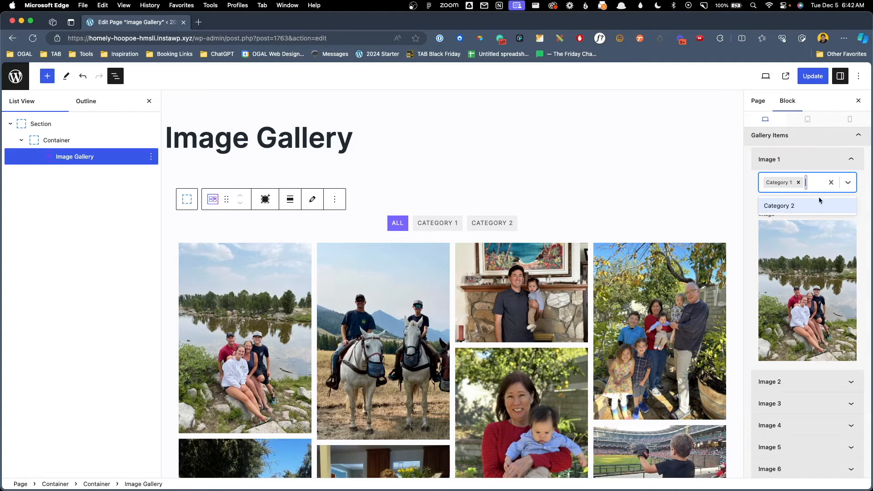
{"action": "left_click", "coordinate": [807, 181]}
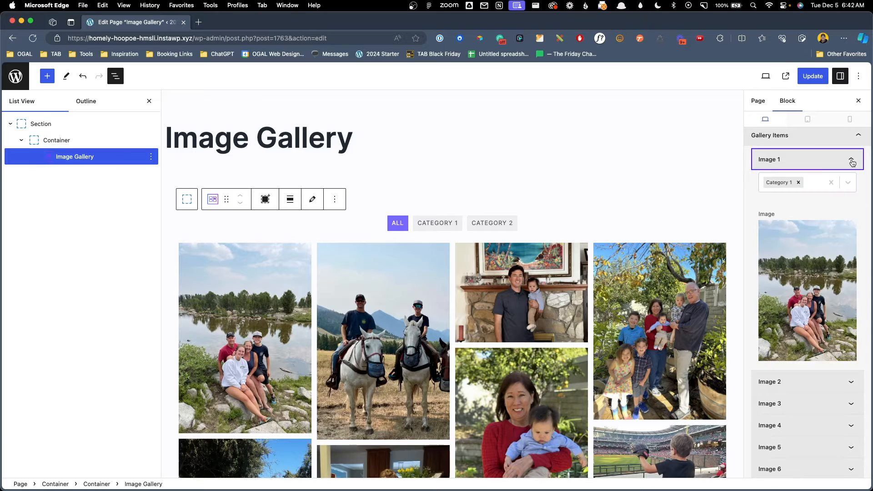
- Filter the gallery by Category 1, Category 2, then show all photos again
{"action": "left_click", "coordinate": [438, 223]}
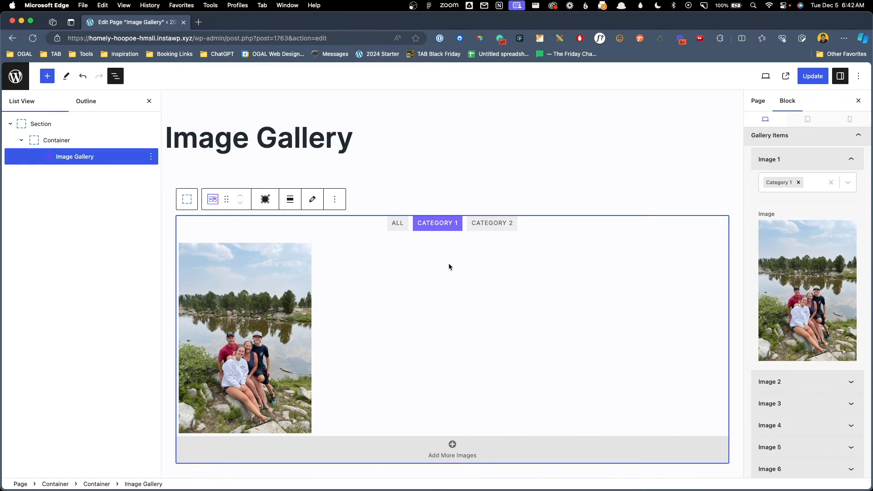
{"action": "mouse_move", "coordinate": [492, 224]}
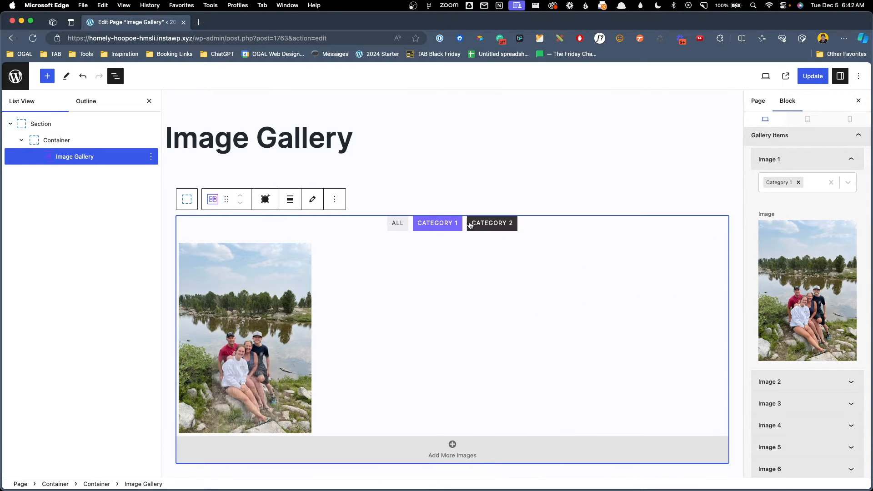
{"action": "left_click", "coordinate": [493, 223]}
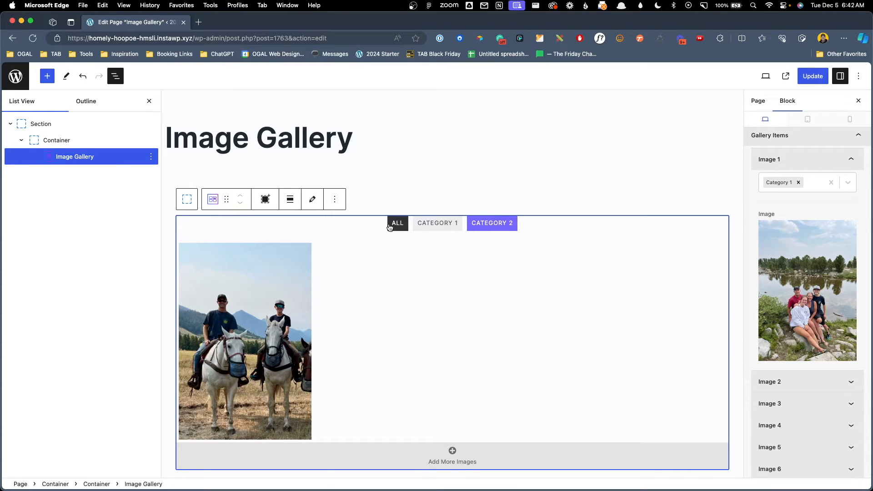
{"action": "left_click", "coordinate": [397, 223]}
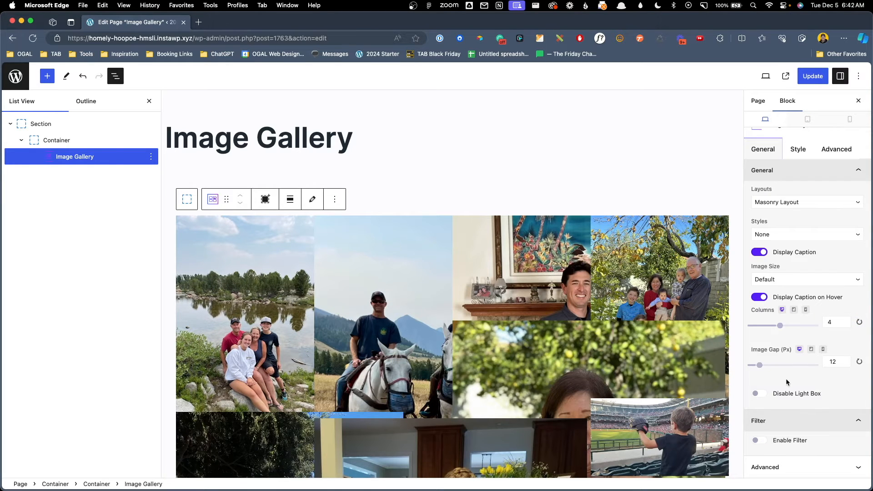
- Update the page and reselect the Image Gallery block in the list view
{"action": "scroll", "scroll_direction": "down", "scroll_amount": 3}
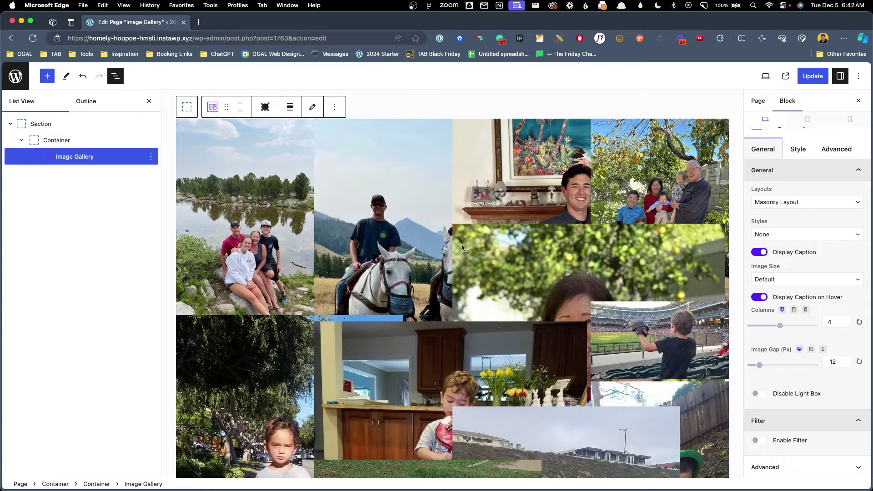
{"action": "left_click", "coordinate": [814, 77]}
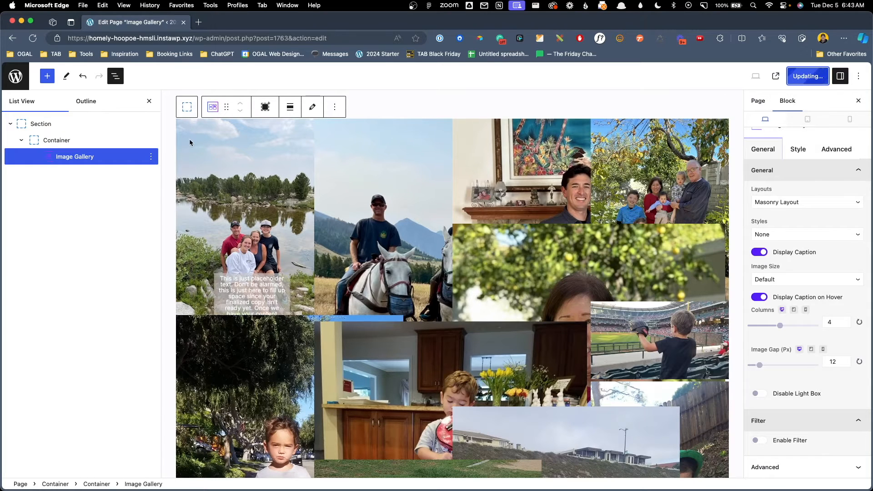
{"action": "left_click", "coordinate": [808, 77]}
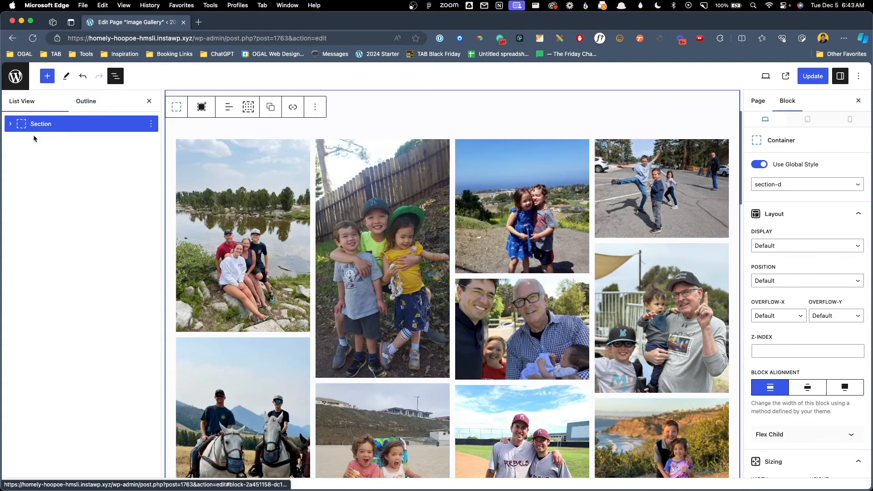
{"action": "left_click", "coordinate": [11, 124]}
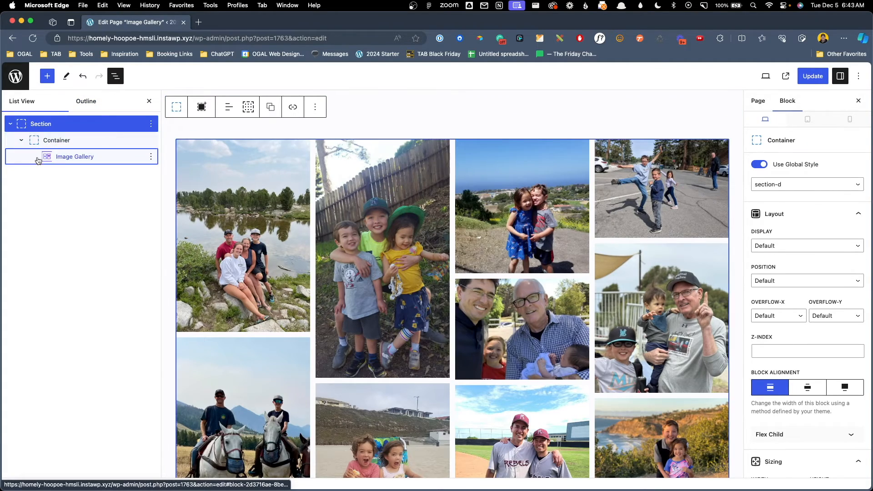
{"action": "left_click", "coordinate": [74, 156]}
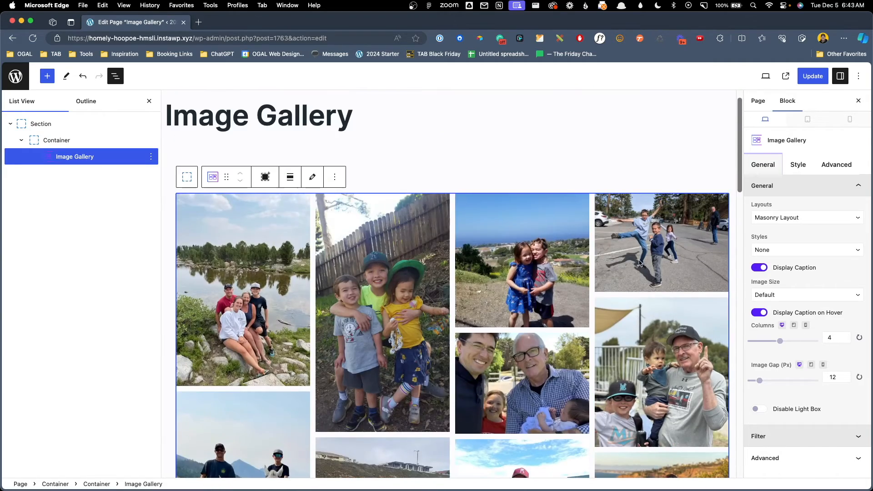
- Keep the border style on None and give the photos a 24 px border radius
{"action": "left_click", "coordinate": [799, 165]}
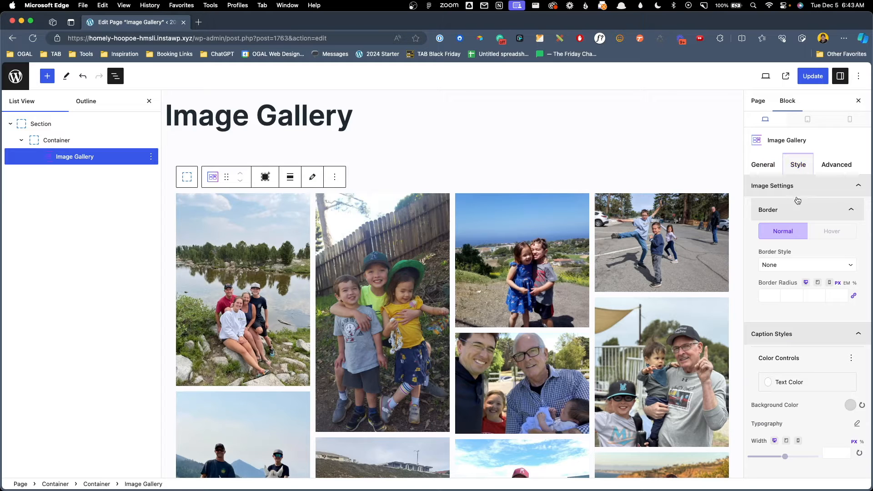
{"action": "mouse_move", "coordinate": [814, 217]}
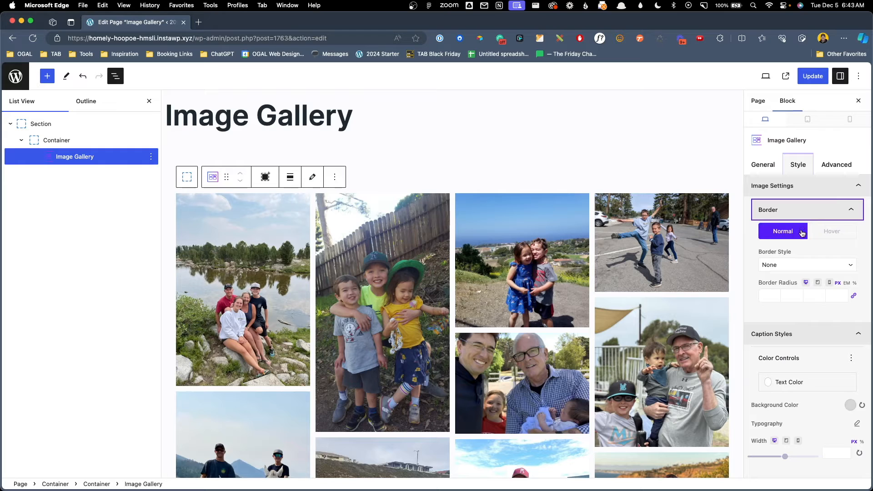
{"action": "left_click", "coordinate": [832, 231]}
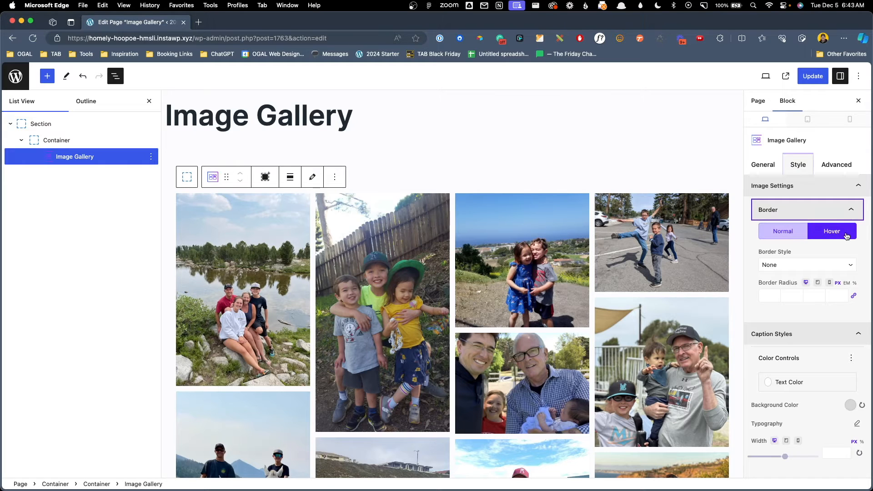
{"action": "left_click", "coordinate": [808, 265]}
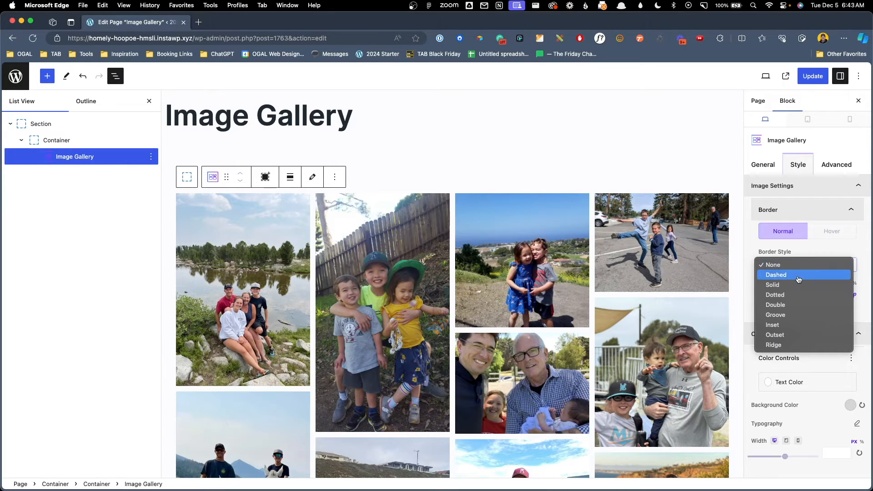
{"action": "left_click", "coordinate": [773, 285]}
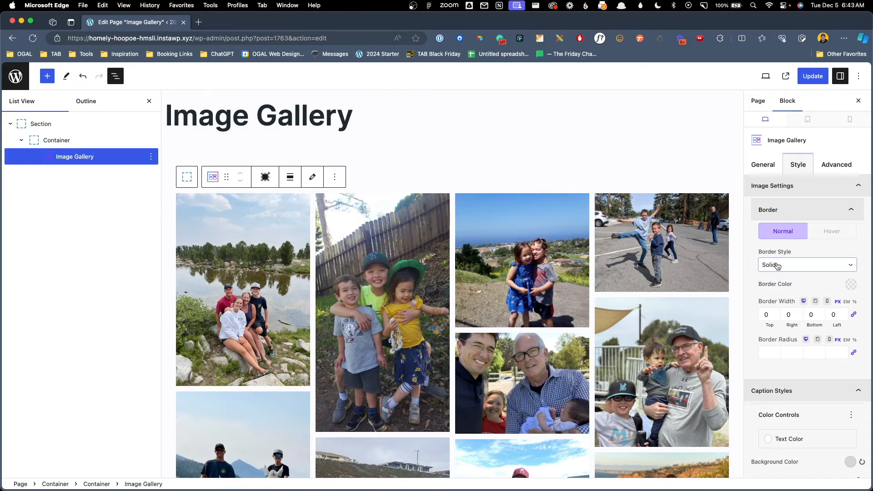
{"action": "left_click", "coordinate": [808, 265]}
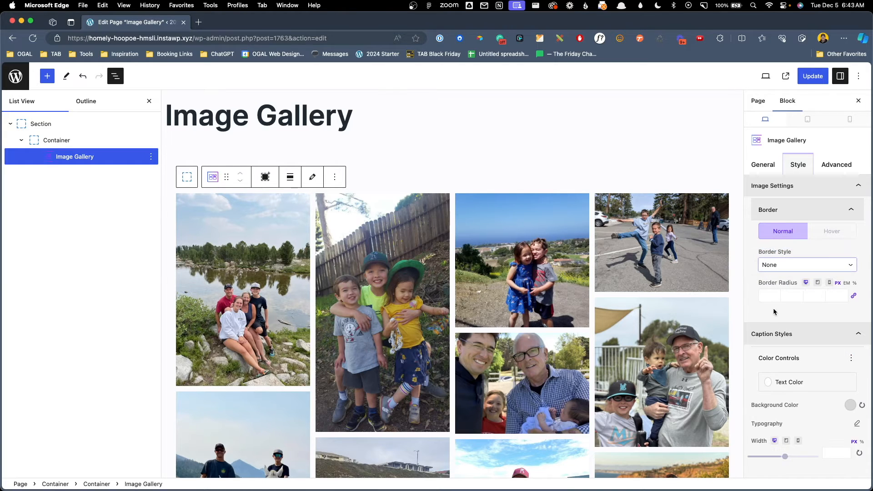
{"action": "left_click", "coordinate": [770, 295]}
{"action": "type", "text": "24"}
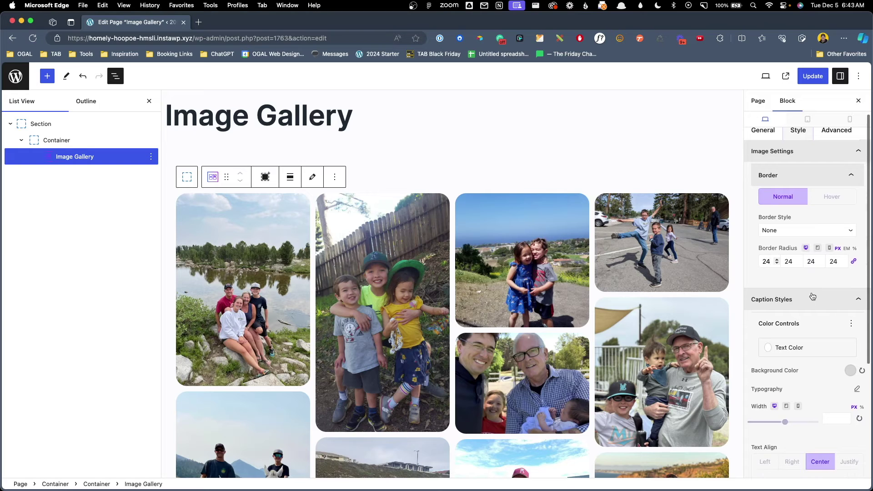
{"action": "mouse_move", "coordinate": [786, 302]}
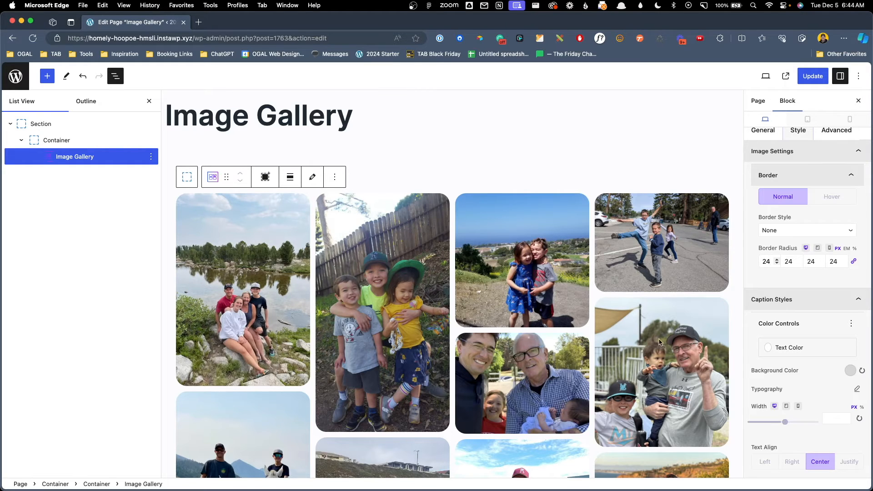
- Set caption text to a dark theme colour and raise the caption background opacity
{"action": "left_click", "coordinate": [767, 348]}
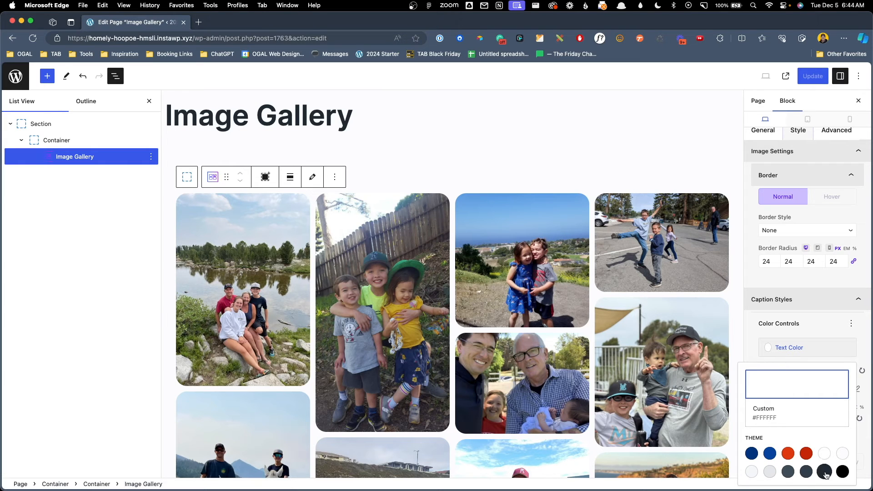
{"action": "left_click", "coordinate": [824, 471]}
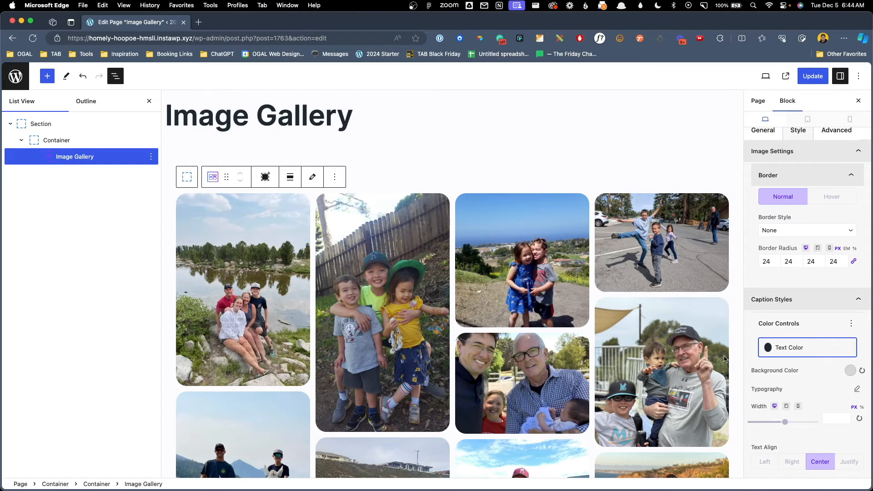
{"action": "left_click", "coordinate": [766, 347]}
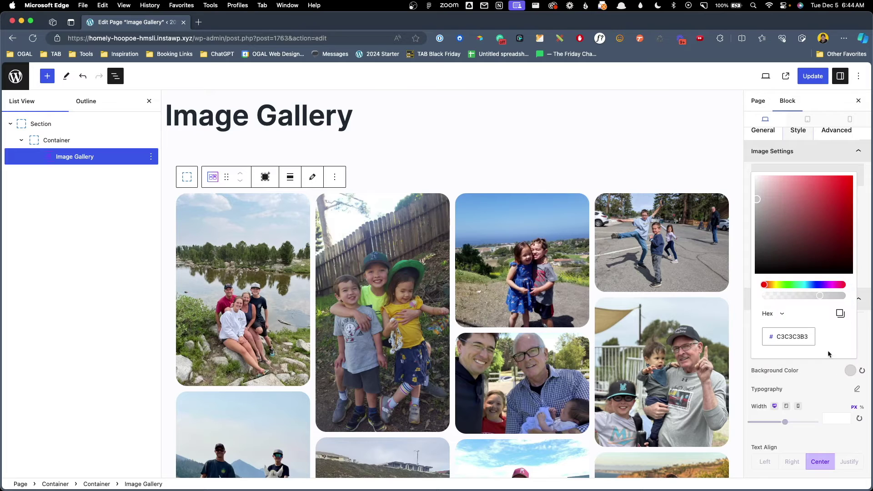
{"action": "left_click_drag", "start_coordinate": [820, 295], "coordinate": [834, 295]}
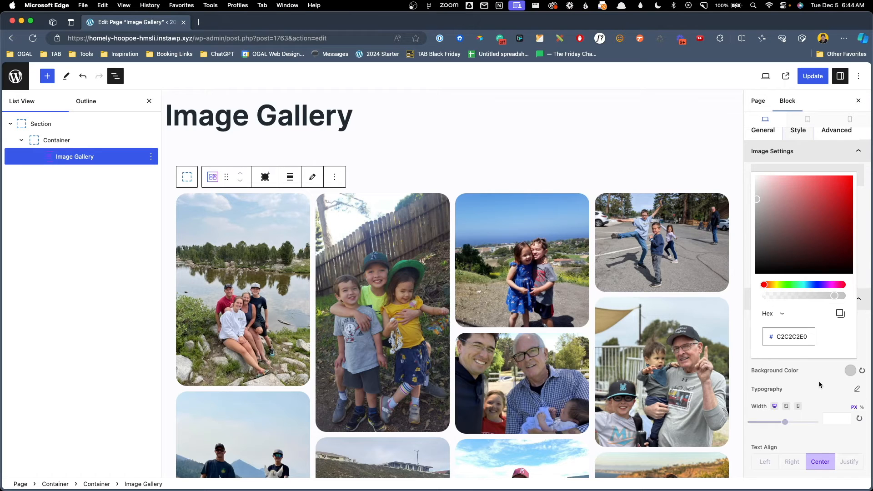
{"action": "left_click", "coordinate": [857, 390]}
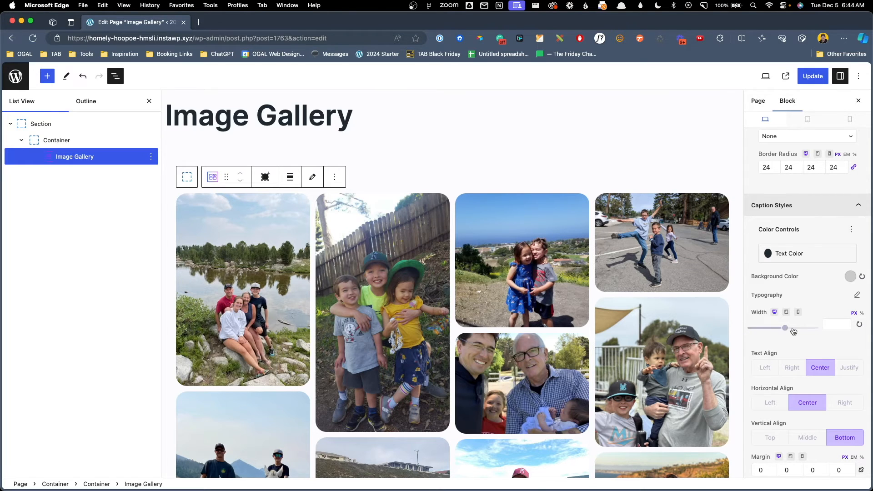
- Widen the caption box to 213 px and keep the caption text centred
{"action": "left_click_drag", "start_coordinate": [785, 327], "coordinate": [799, 327]}
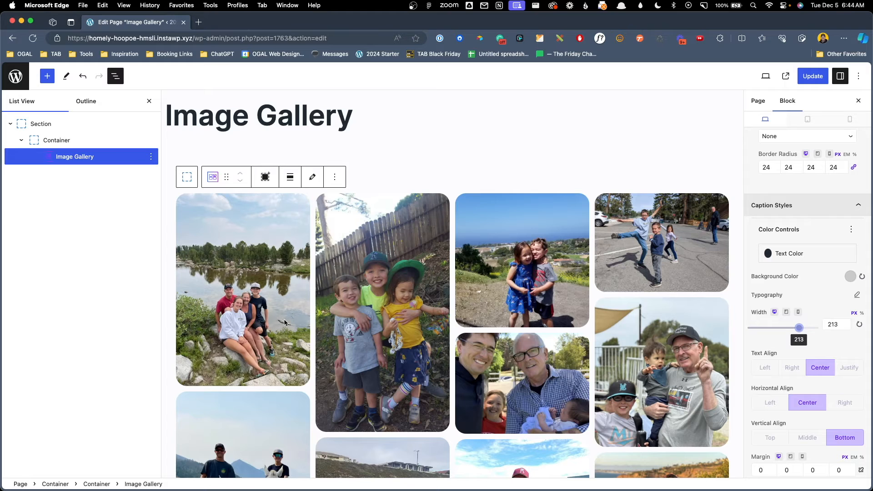
{"action": "mouse_move", "coordinate": [799, 311]}
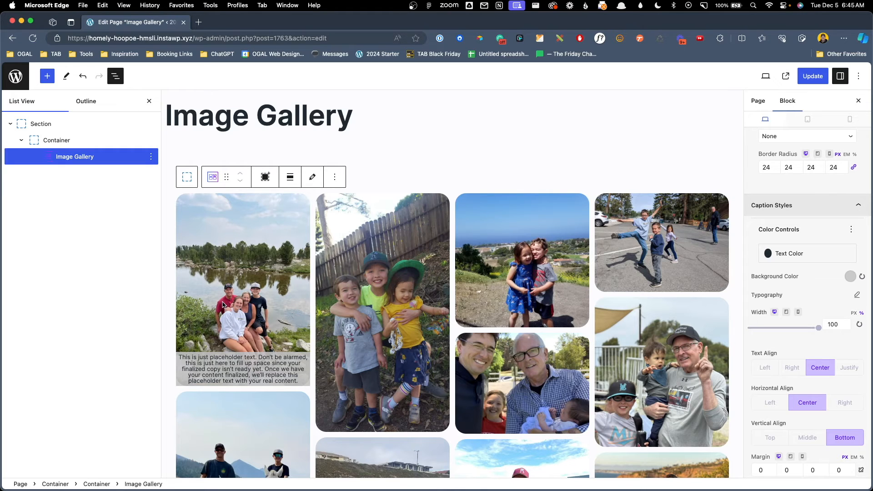
{"action": "left_click", "coordinate": [764, 368]}
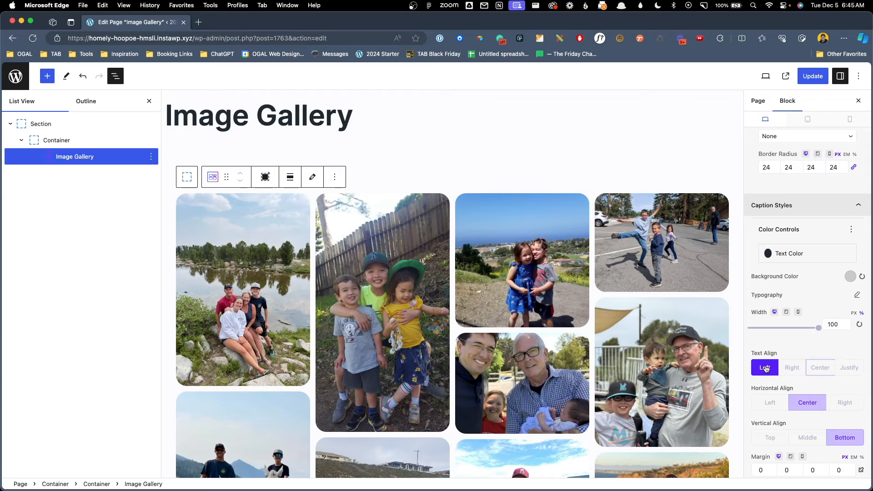
{"action": "left_click", "coordinate": [792, 367]}
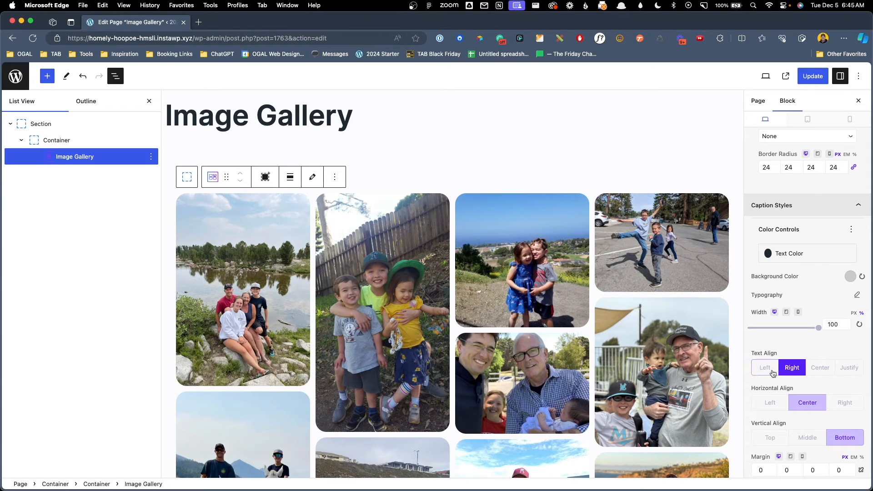
{"action": "left_click", "coordinate": [850, 367]}
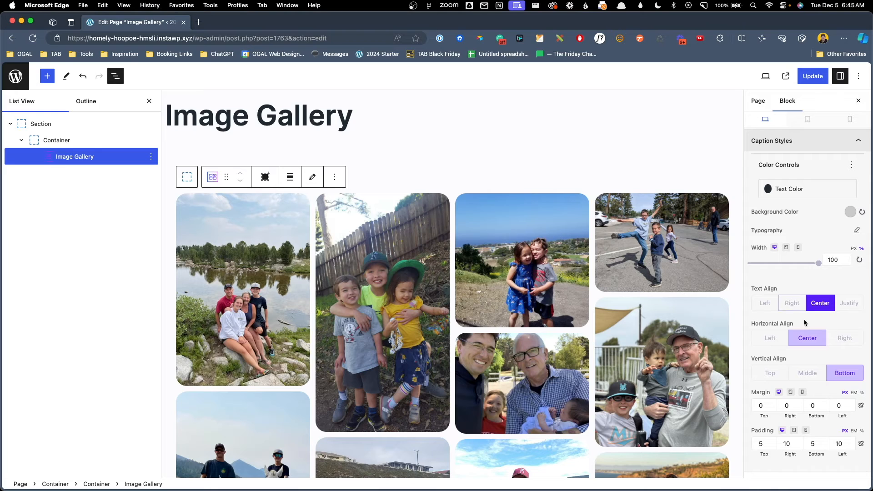
- Place the captions at the bottom of each photo
{"action": "scroll", "scroll_direction": "down", "scroll_amount": 3}
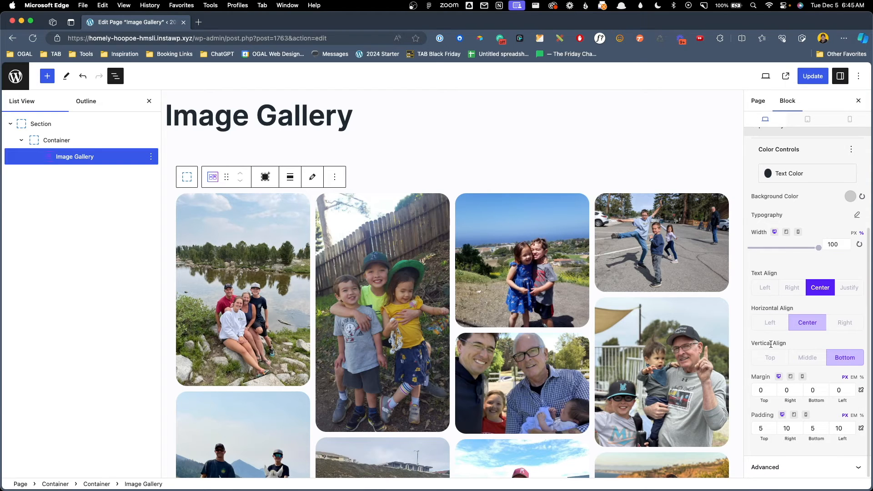
{"action": "left_click", "coordinate": [769, 357]}
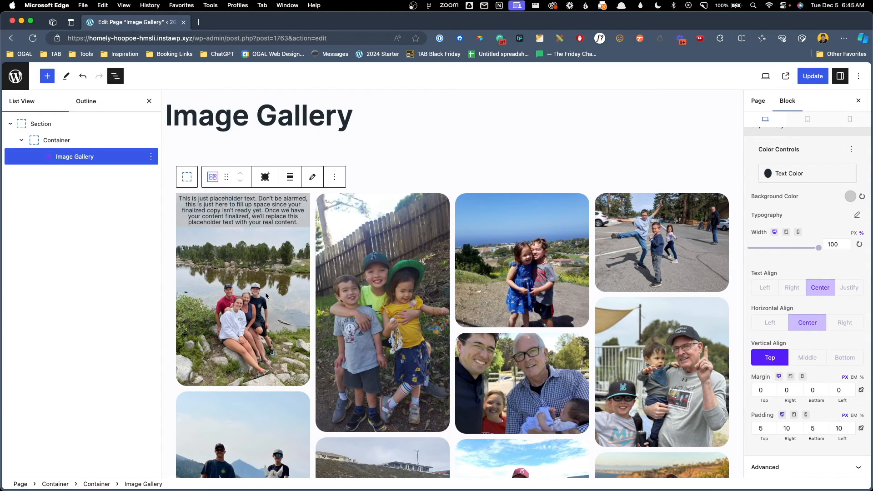
{"action": "left_click", "coordinate": [808, 357]}
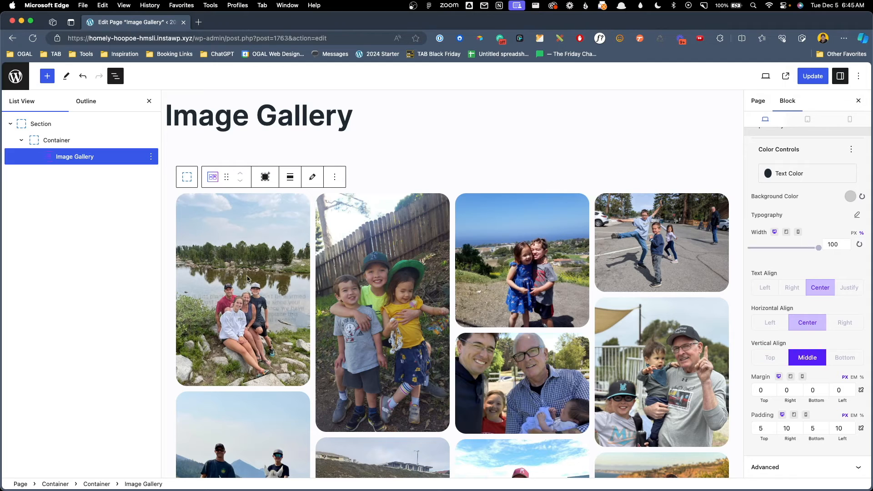
{"action": "left_click", "coordinate": [845, 358]}
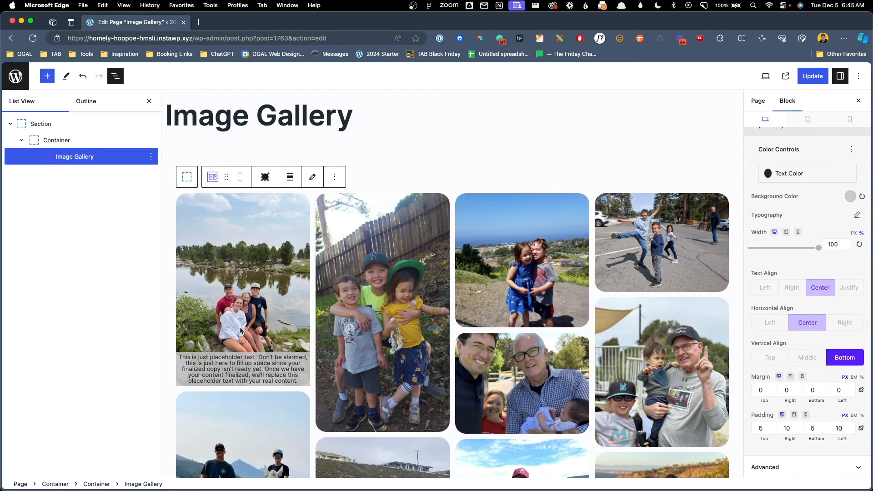
{"action": "mouse_move", "coordinate": [491, 356]}
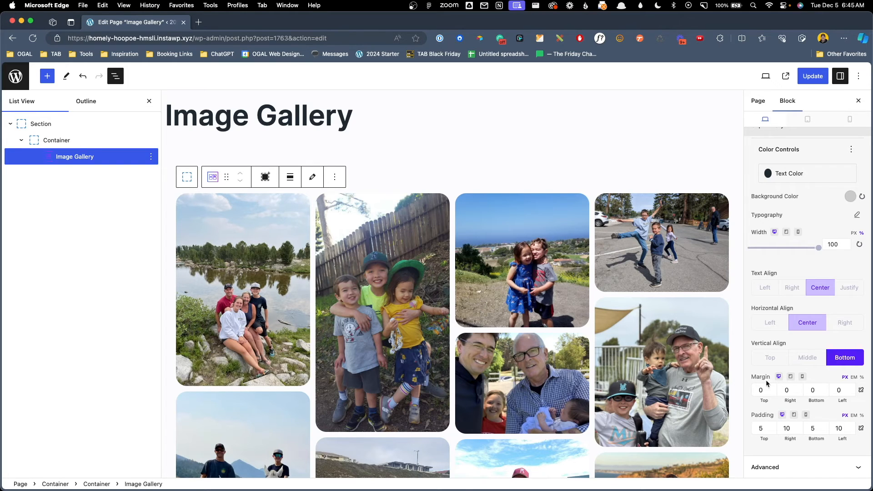
{"action": "mouse_move", "coordinate": [824, 423]}
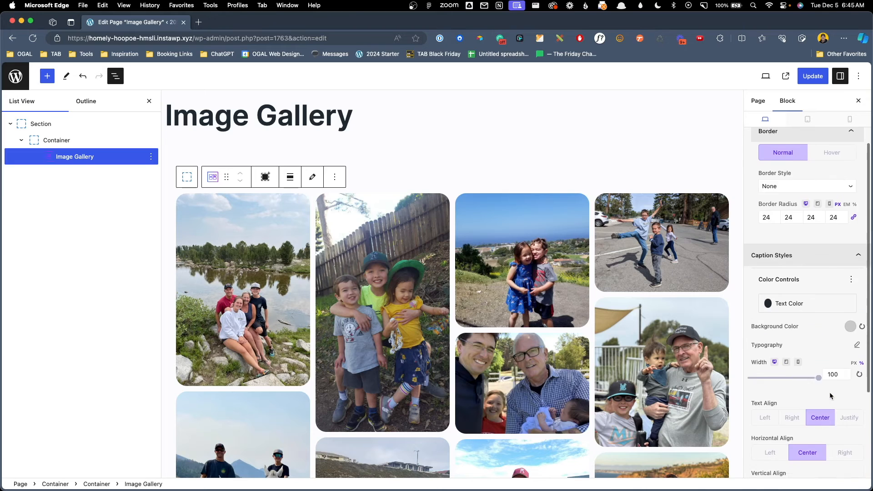
- Review border, shadow and responsive options and choose a FadeInUp entrance animation
{"action": "left_click", "coordinate": [836, 164]}
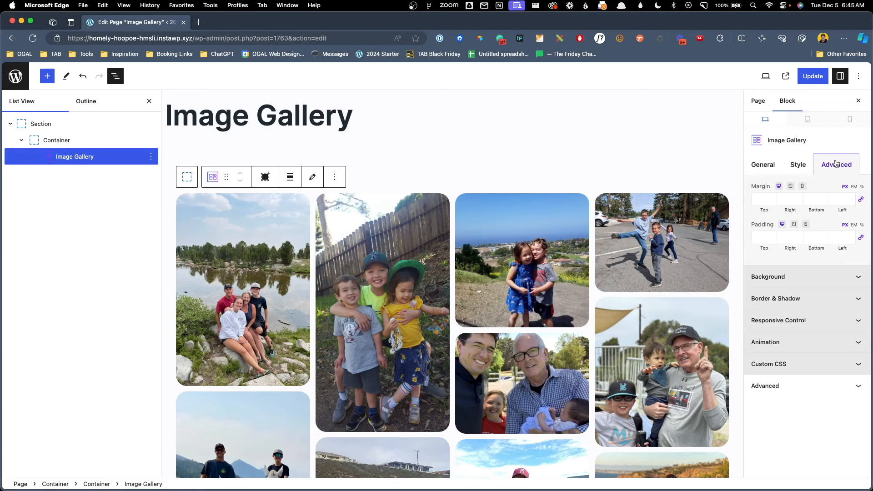
{"action": "mouse_move", "coordinate": [640, 221]}
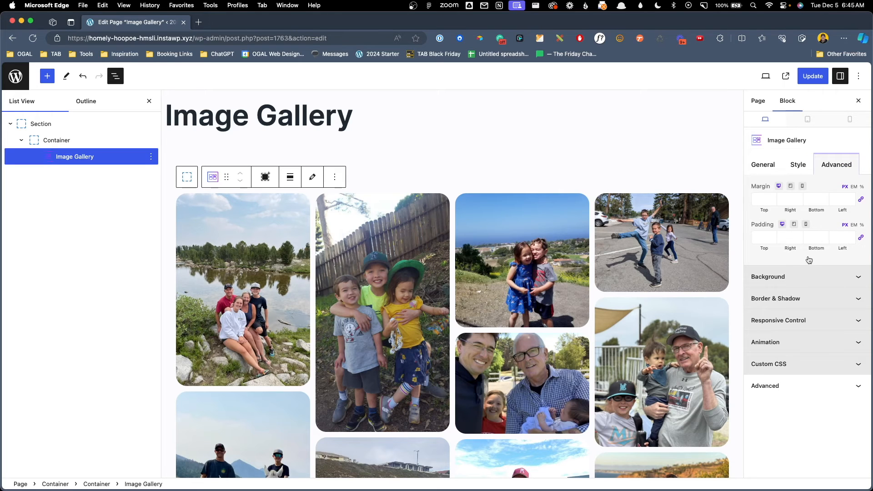
{"action": "left_click", "coordinate": [768, 276]}
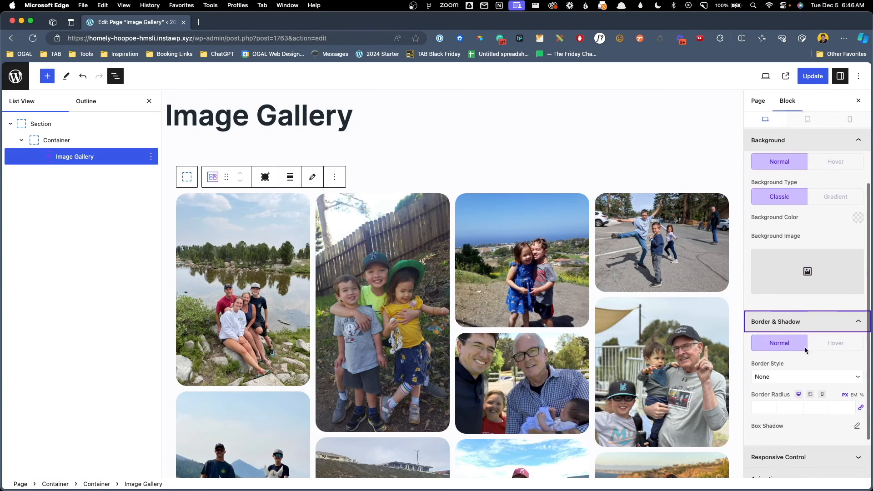
{"action": "left_click", "coordinate": [779, 322]}
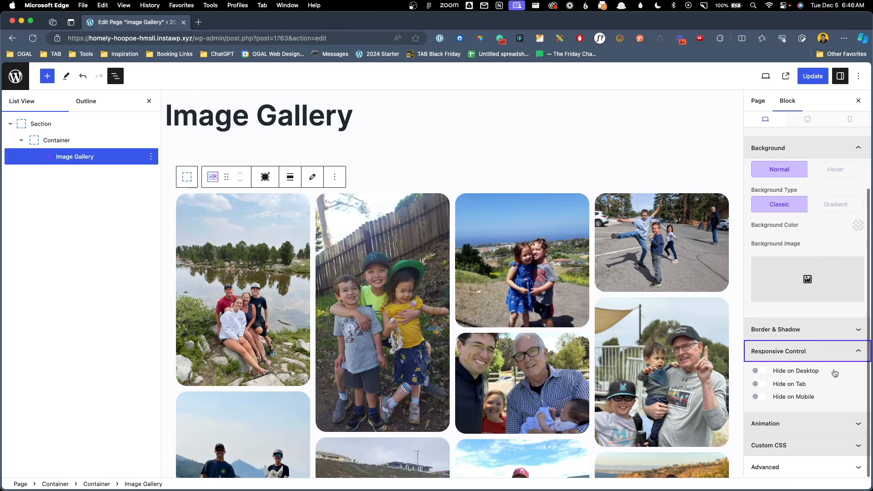
{"action": "mouse_move", "coordinate": [802, 391]}
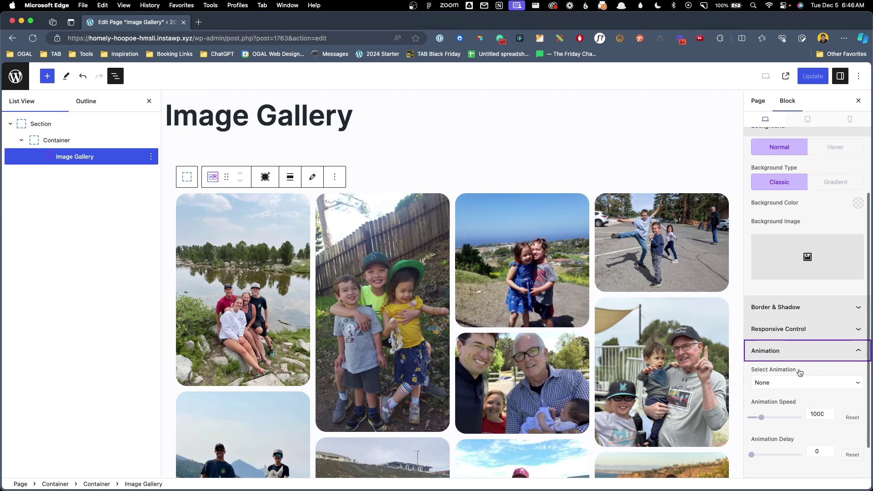
{"action": "left_click", "coordinate": [808, 382]}
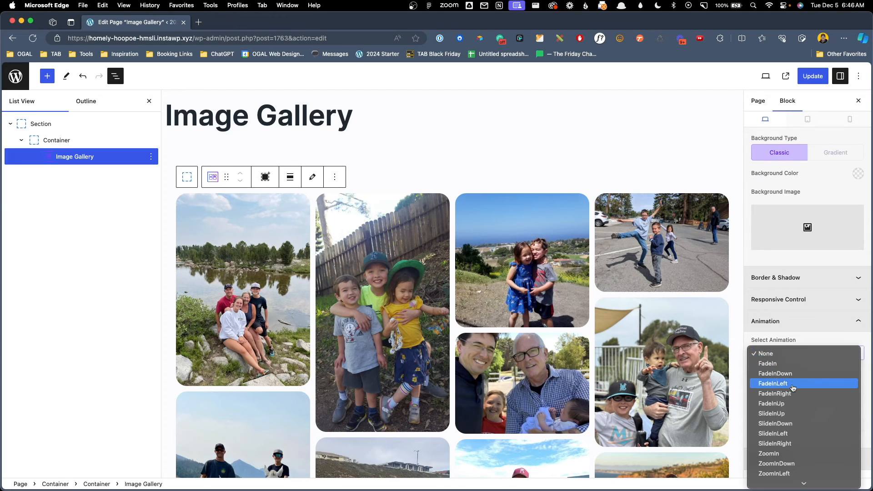
{"action": "left_click", "coordinate": [771, 404]}
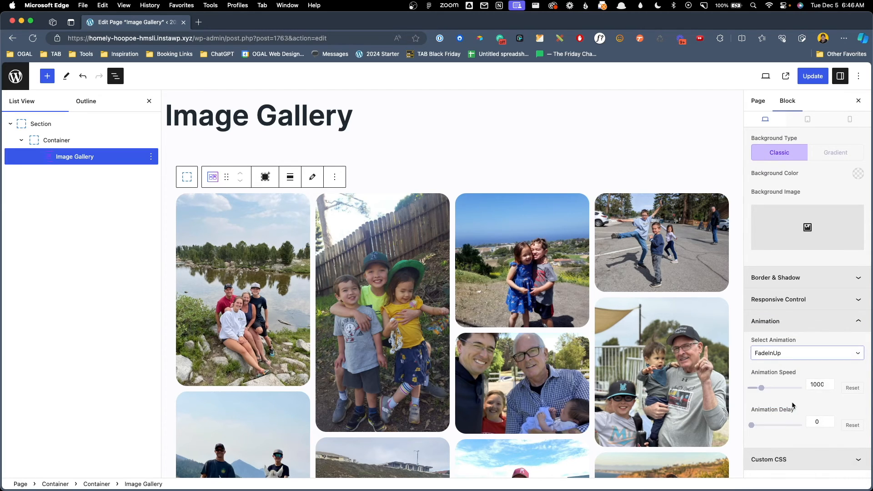
{"action": "mouse_move", "coordinate": [598, 264]}
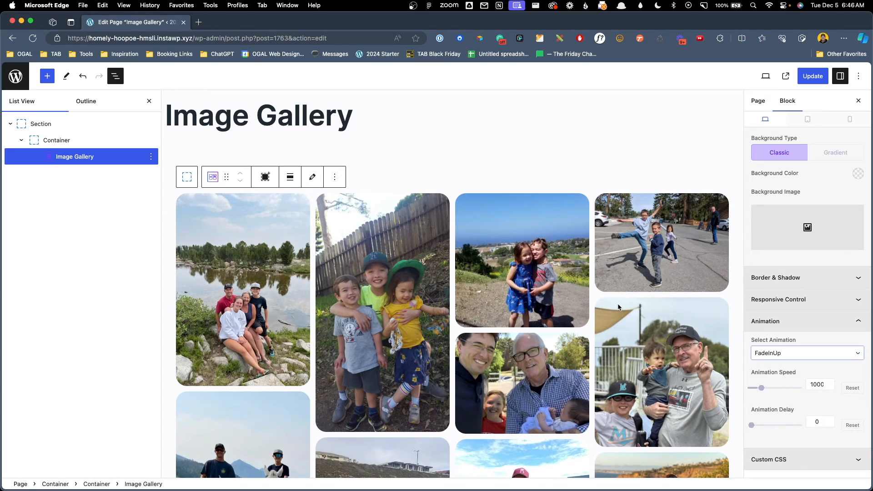
{"action": "mouse_move", "coordinate": [775, 353]}
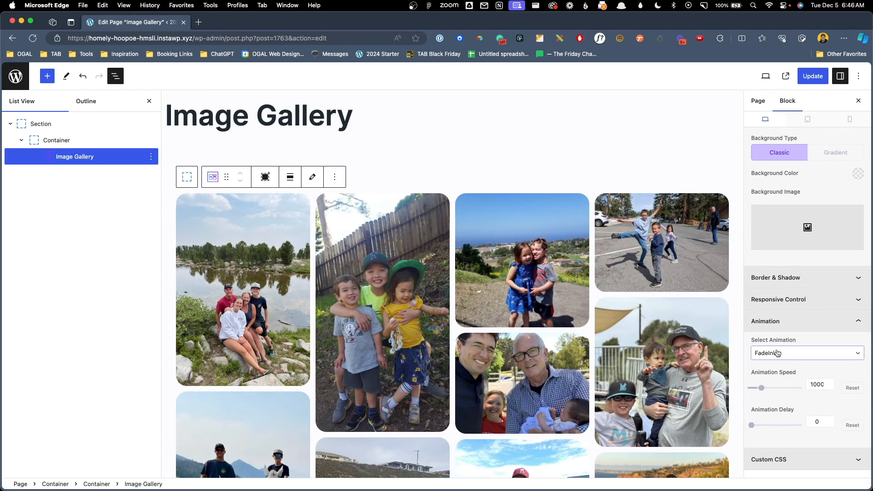
- Expand the gallery's custom CSS editor
{"action": "left_click", "coordinate": [808, 353]}
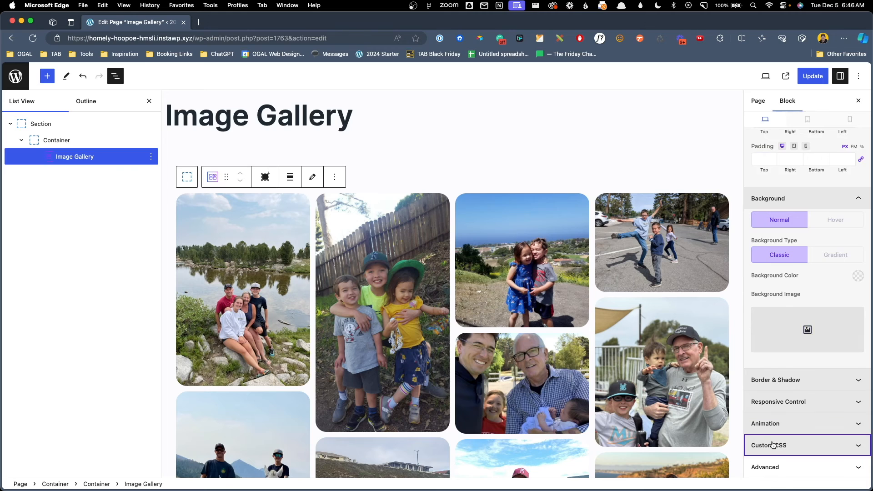
{"action": "left_click", "coordinate": [769, 445]}
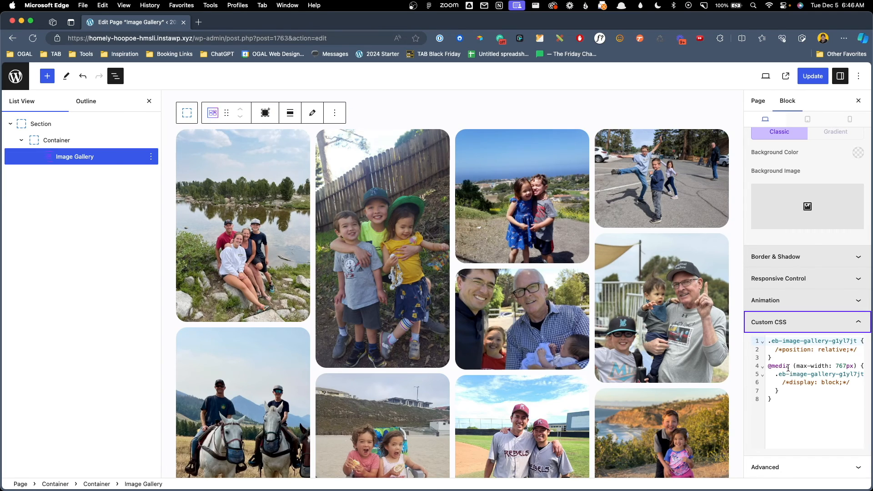
- Update the page to publish the gallery and view it on the live site
{"action": "left_click", "coordinate": [812, 77]}
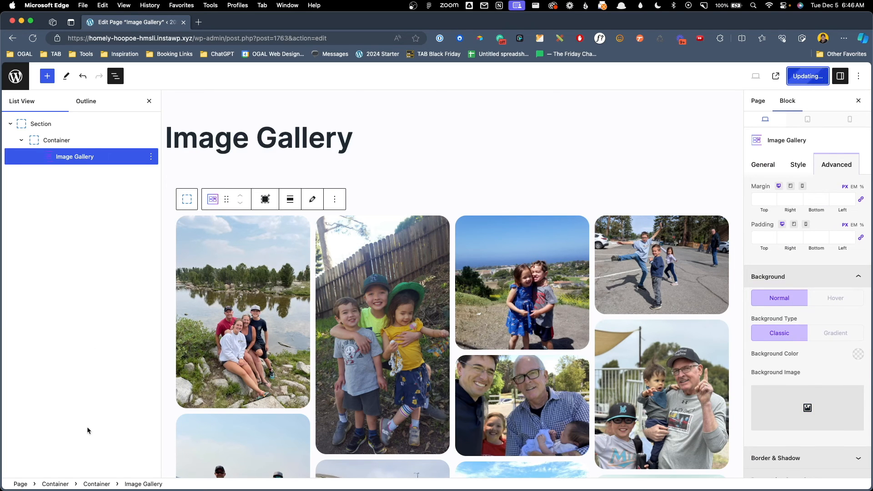
{"action": "left_click", "coordinate": [808, 77]}
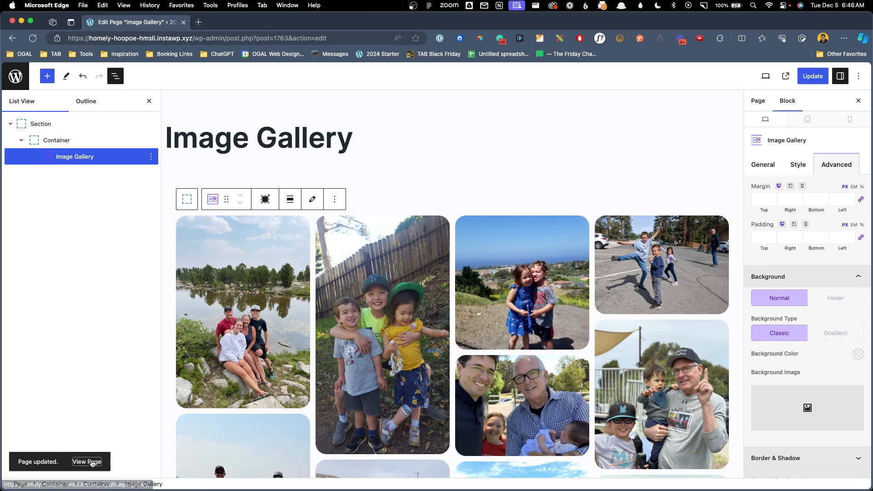
{"action": "left_click", "coordinate": [87, 462]}
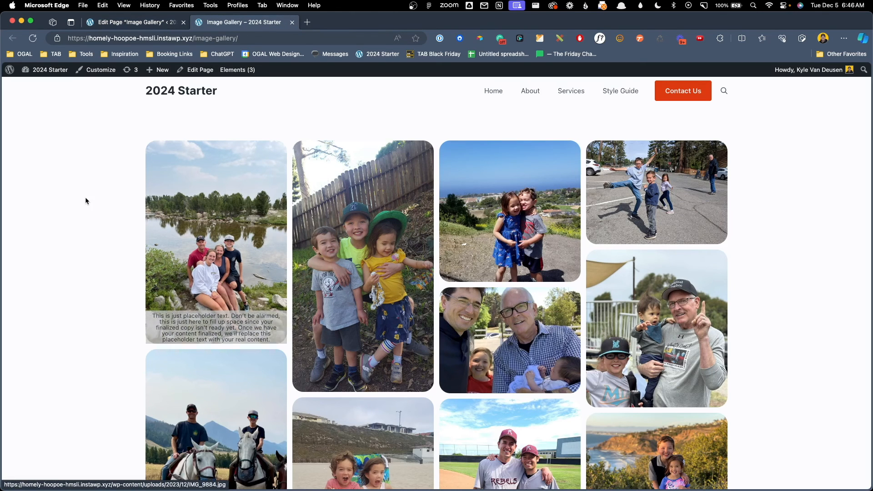
- Enlarge the three-kids photo in the lightbox, step to the next photo, then close it
{"action": "left_click", "coordinate": [362, 264]}
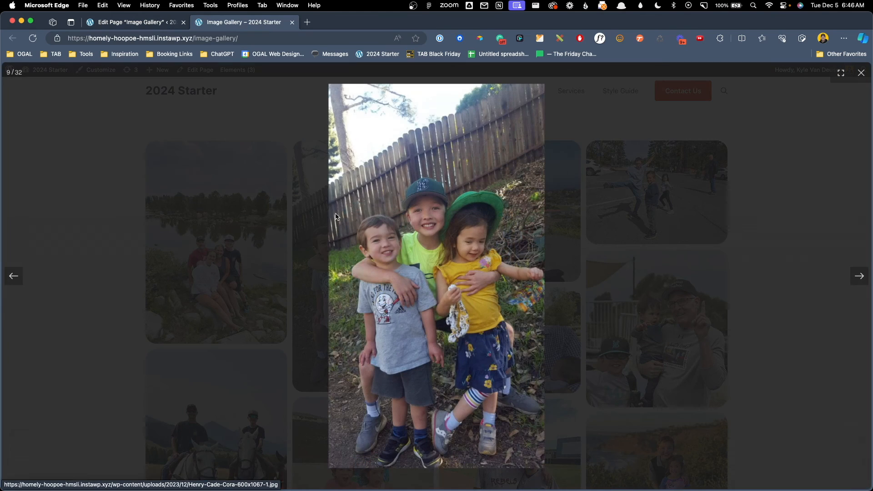
{"action": "mouse_move", "coordinate": [441, 246]}
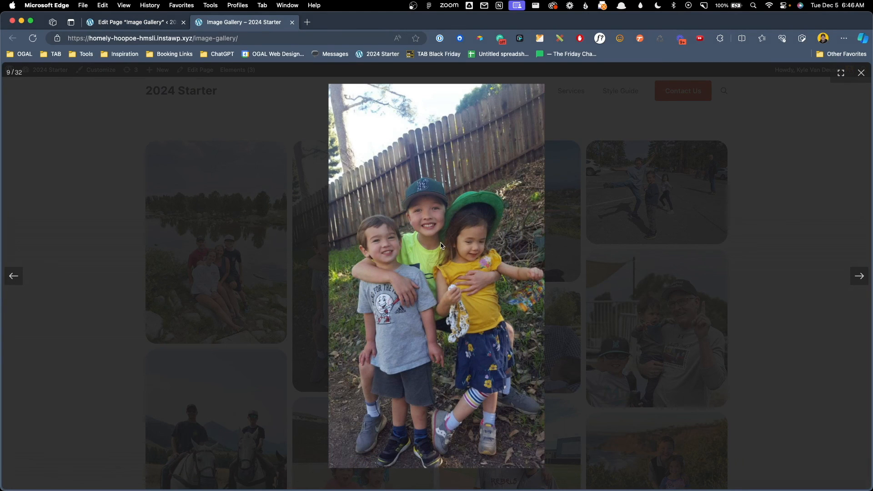
{"action": "mouse_move", "coordinate": [330, 199]}
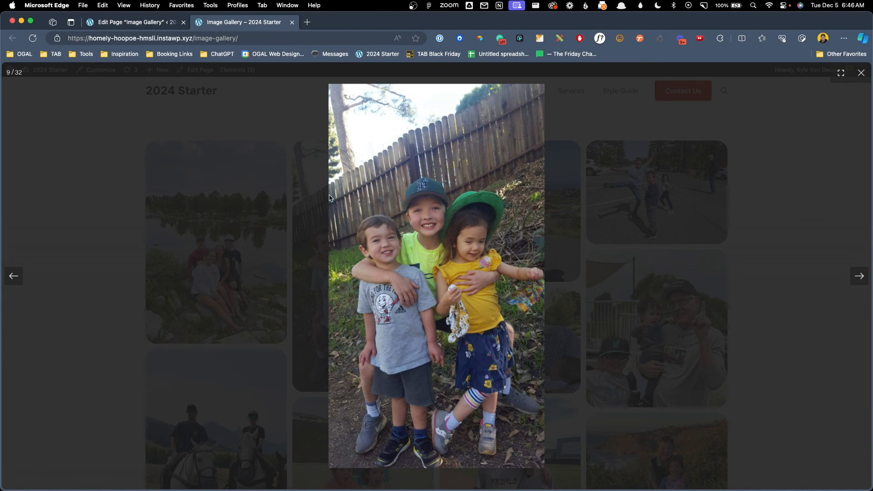
{"action": "mouse_move", "coordinate": [674, 116]}
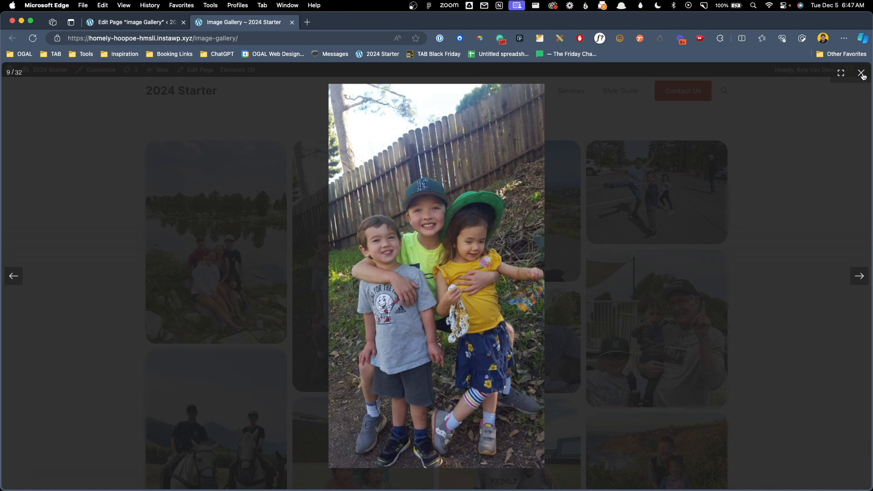
{"action": "left_click", "coordinate": [858, 276]}
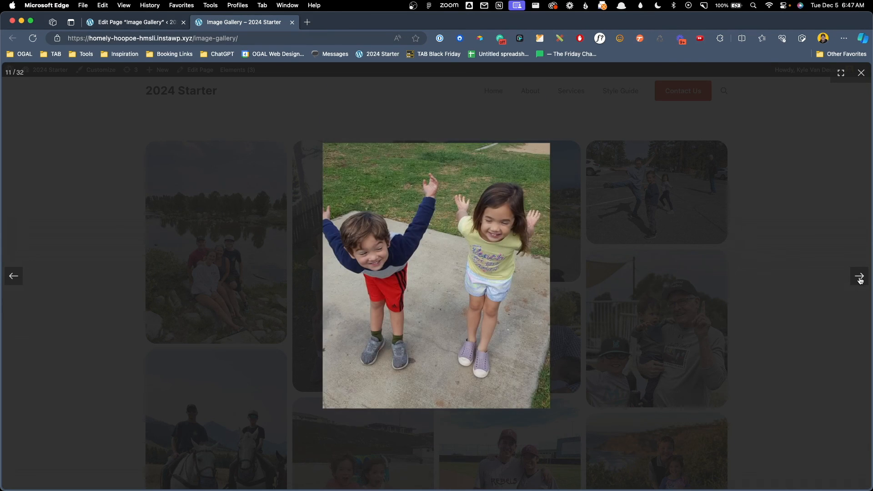
{"action": "mouse_move", "coordinate": [268, 243]}
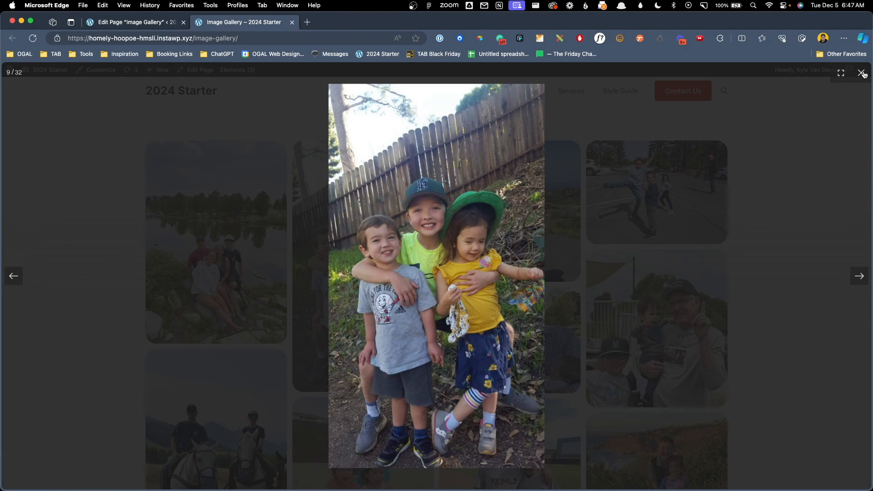
{"action": "left_click", "coordinate": [859, 72]}
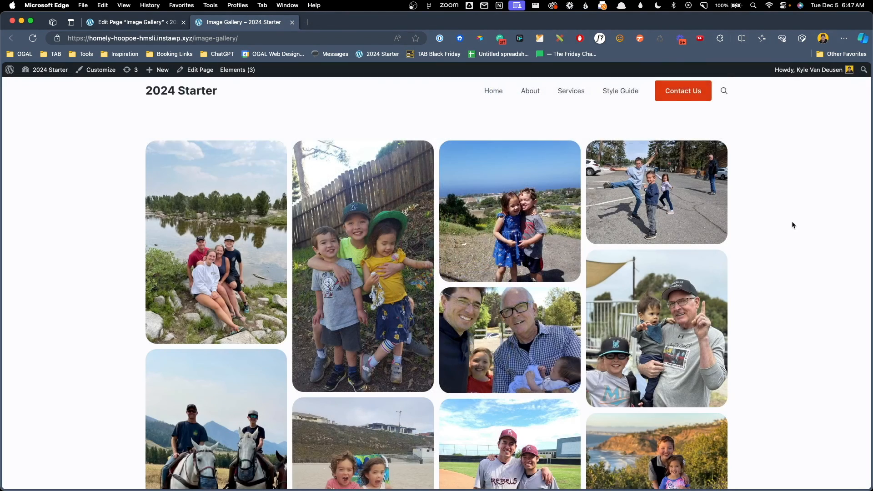